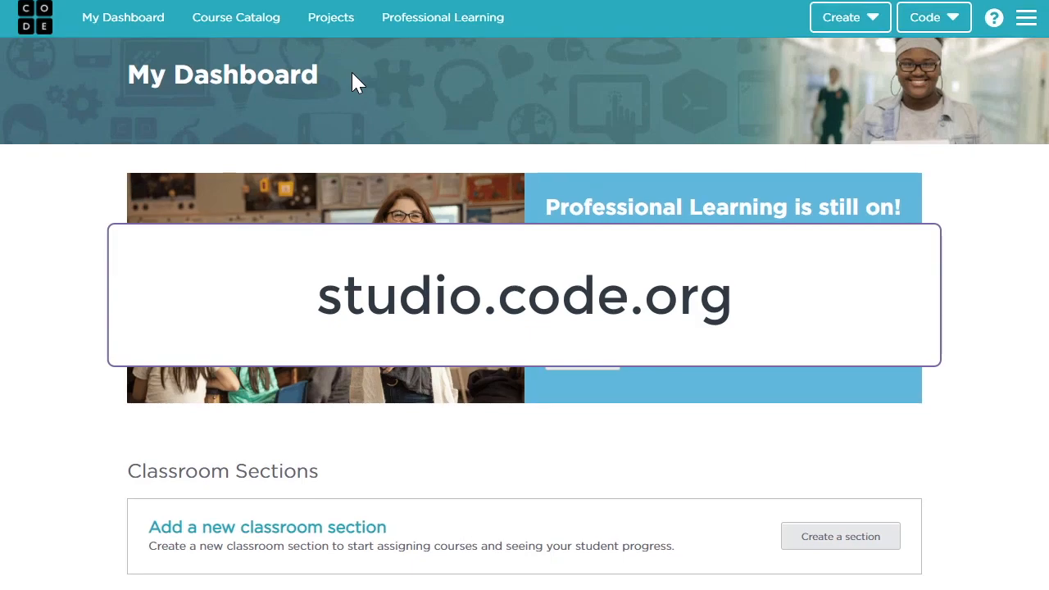
- Go to CSD Unit 1 Problem Solving and Computing from the Code Studio homepage
scroll("down", 3)
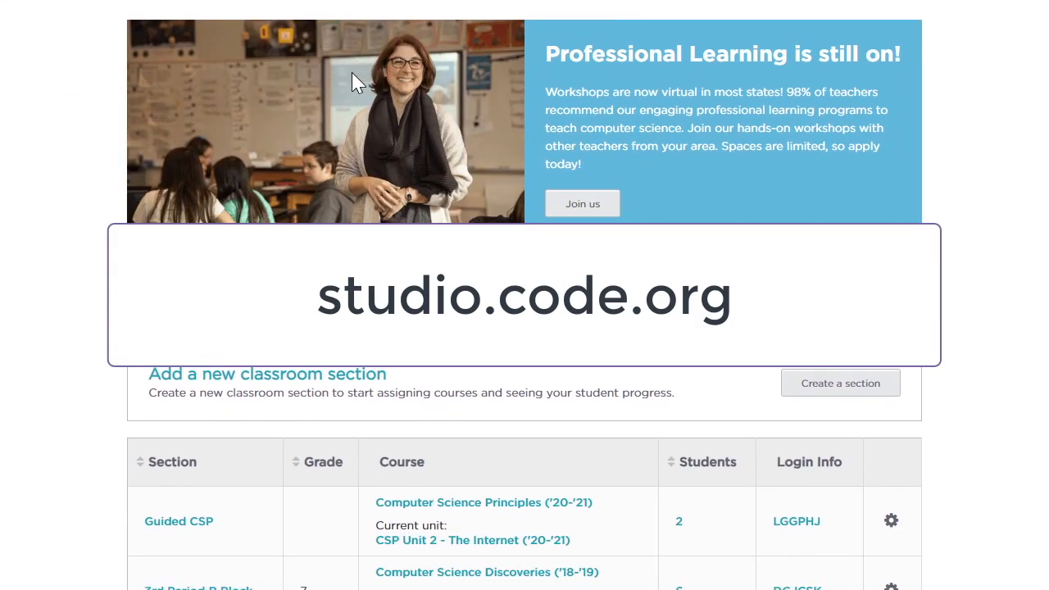
scroll("down", 3)
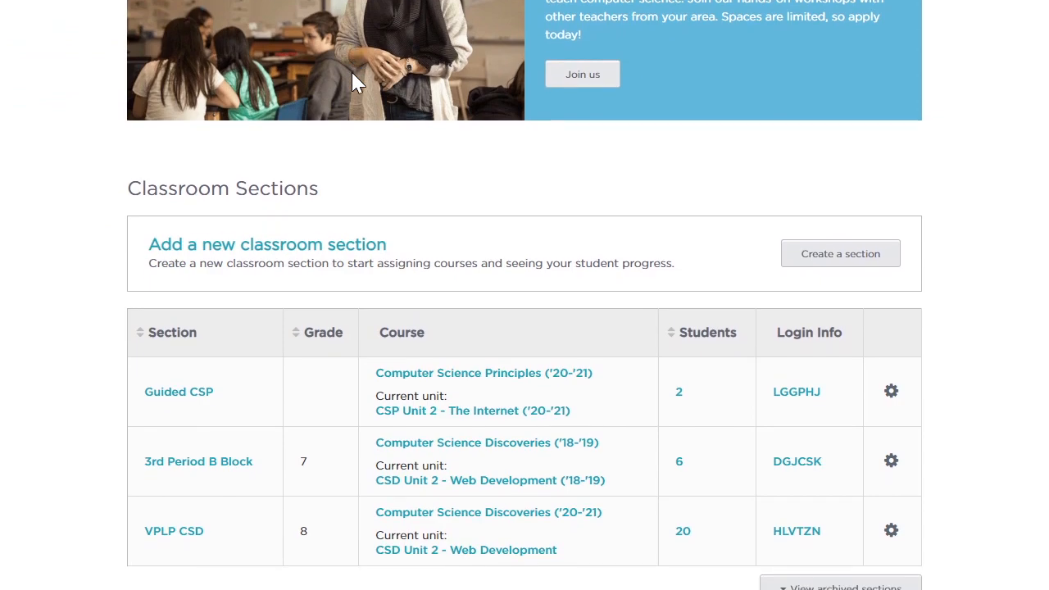
scroll("down", 3)
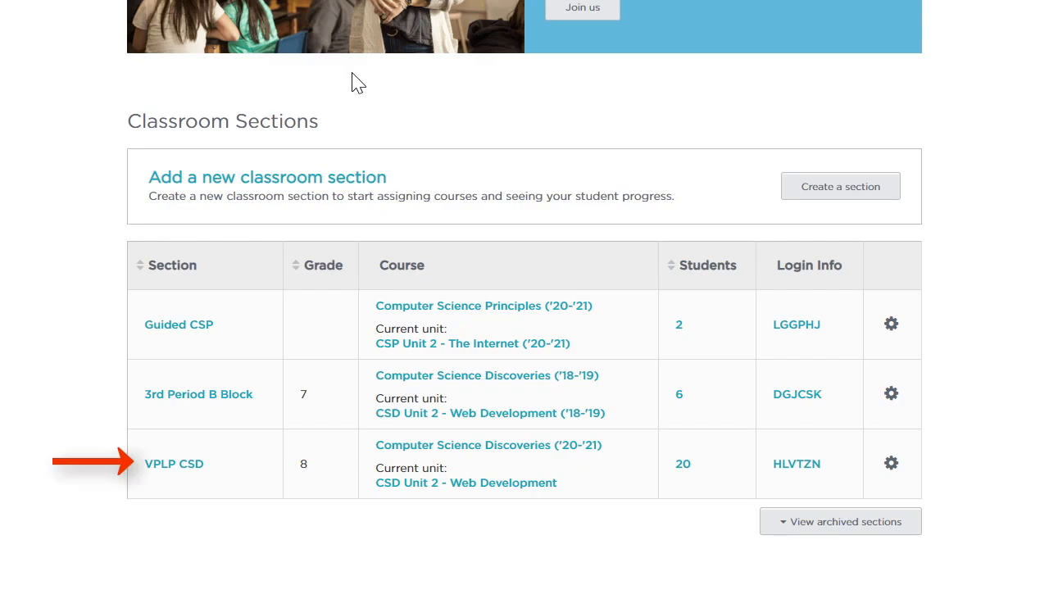
scroll("down", 3)
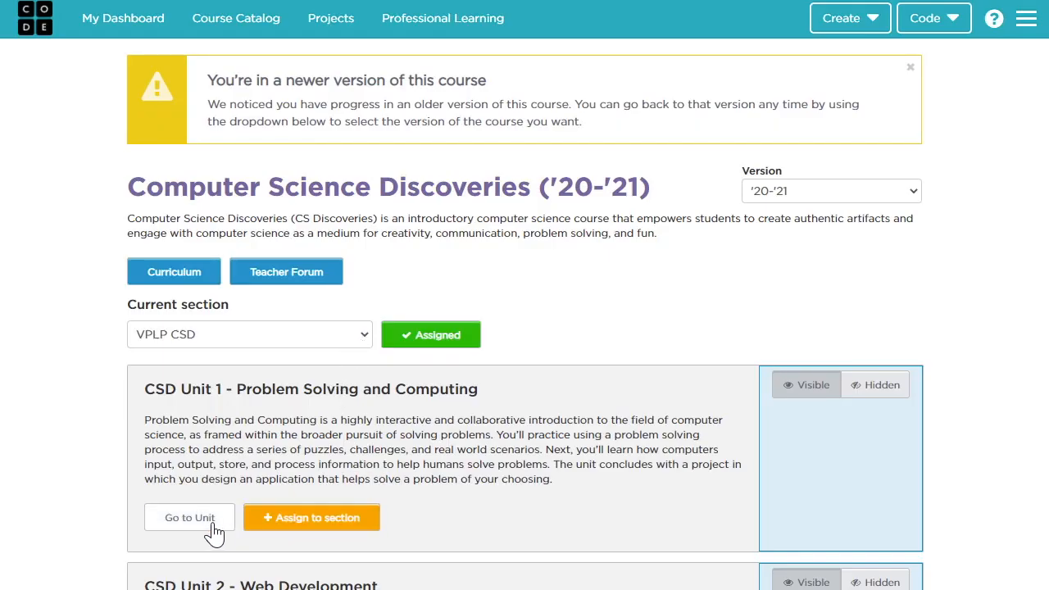
left_click(191, 517)
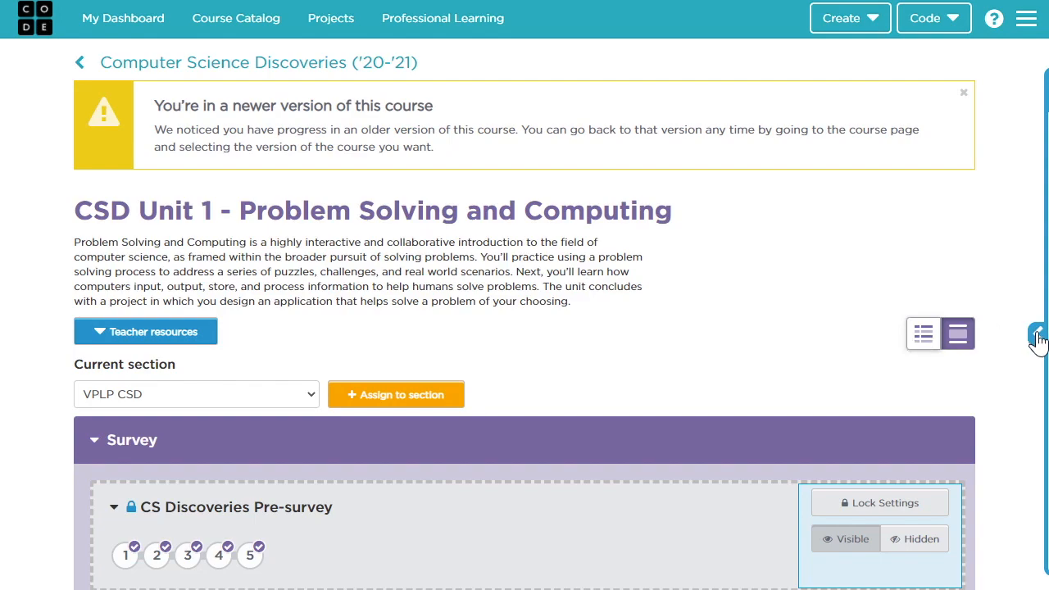
- Compare the unit page in Student and Teacher views via the Teacher Panel, then reach the curriculum site
left_click(1039, 336)
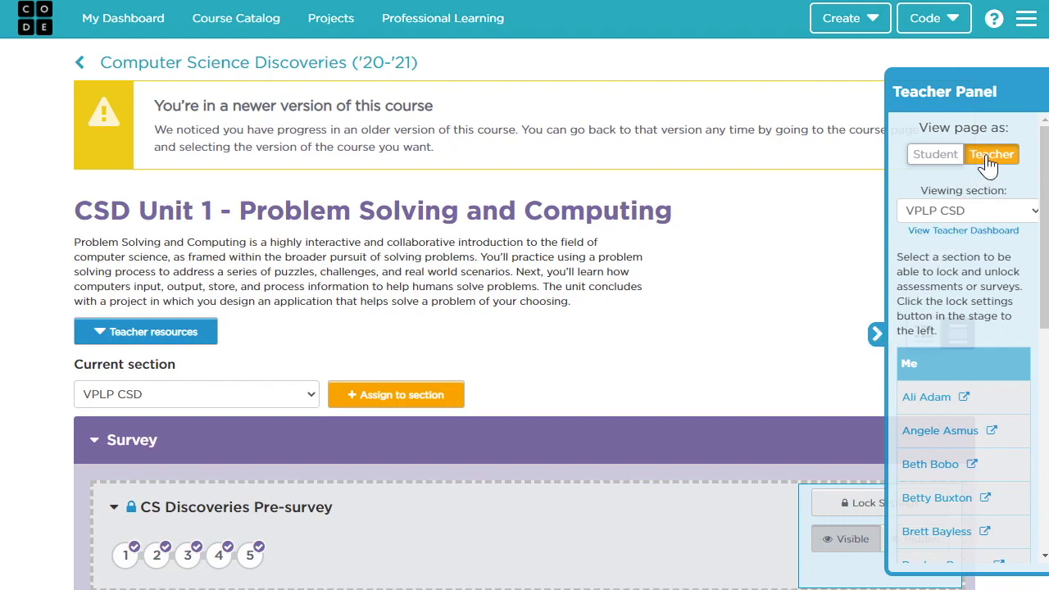
left_click(934, 154)
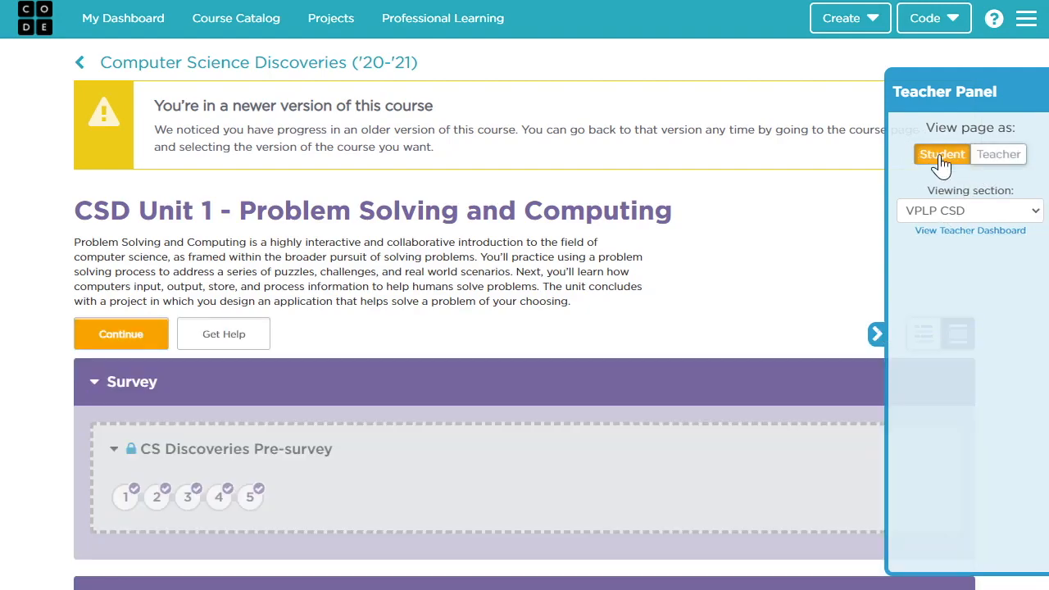
mouse_move(998, 156)
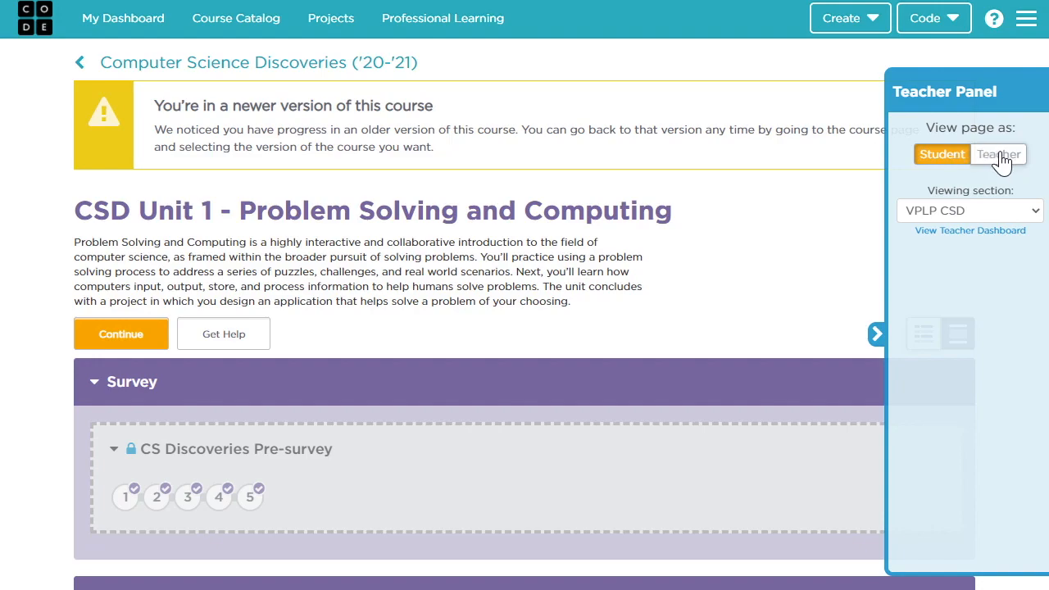
left_click(991, 154)
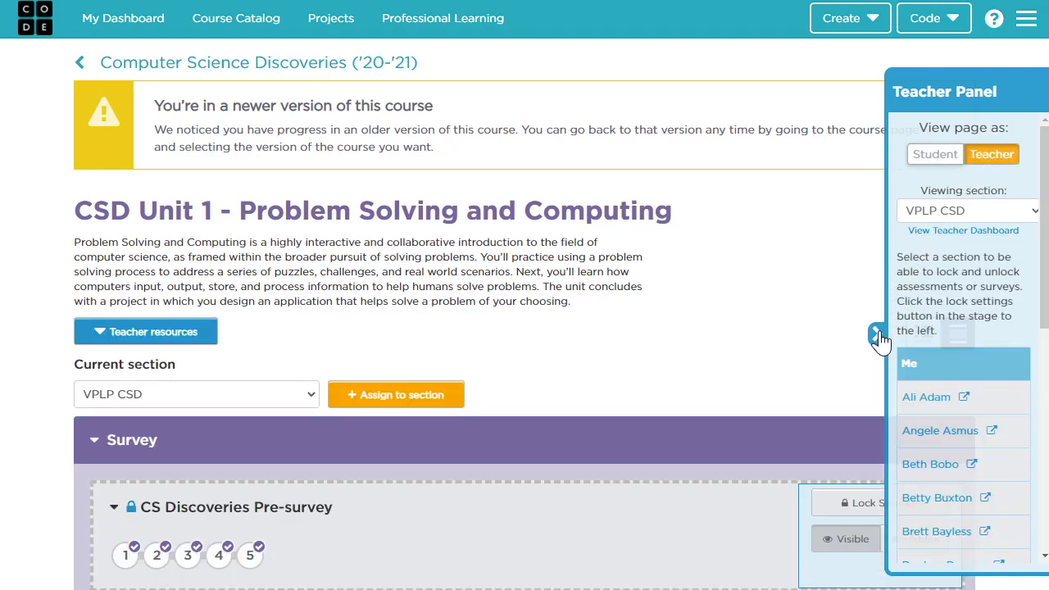
left_click(875, 334)
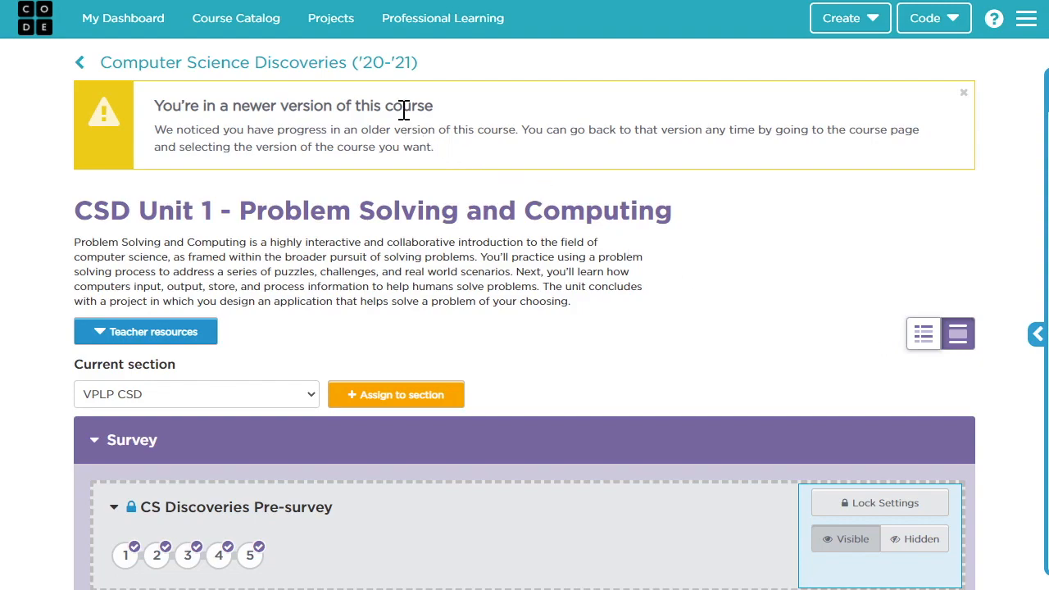
left_click(259, 63)
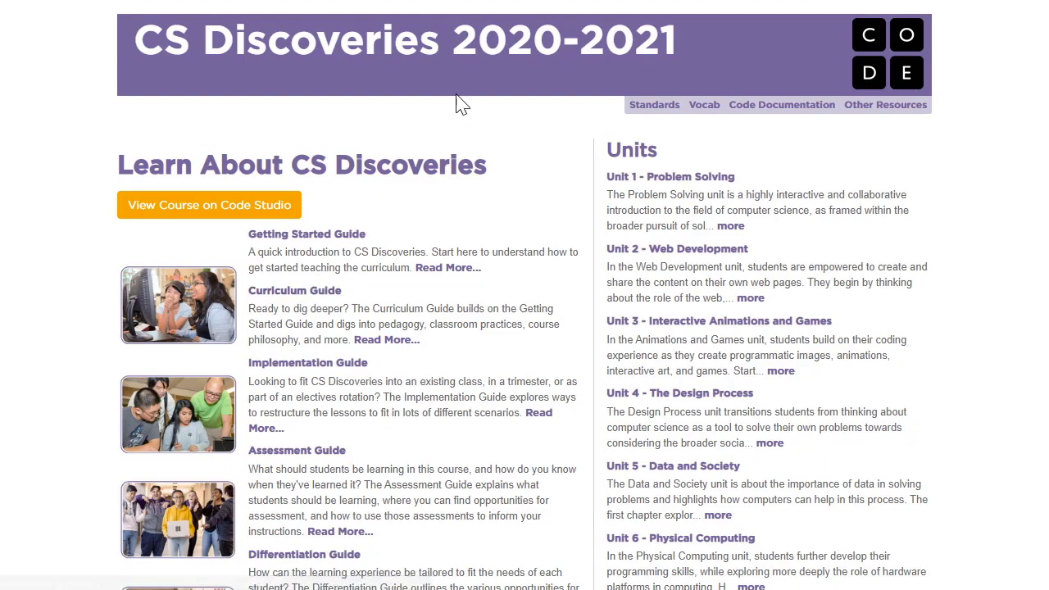
mouse_move(295, 291)
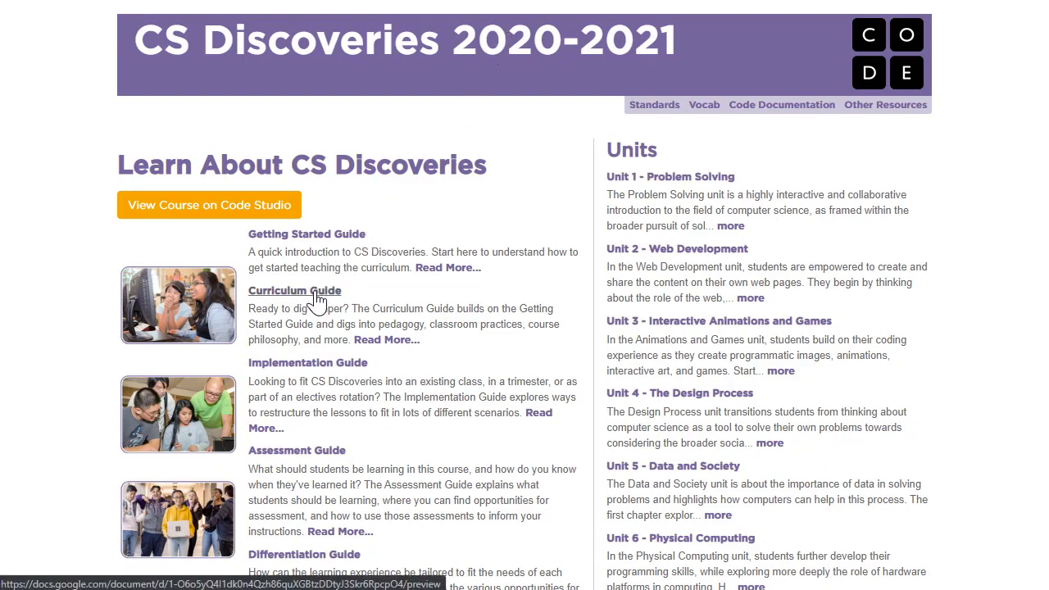
- View the Curriculum Guide's Assessment and Feedback section via its Table of Contents
left_click(295, 291)
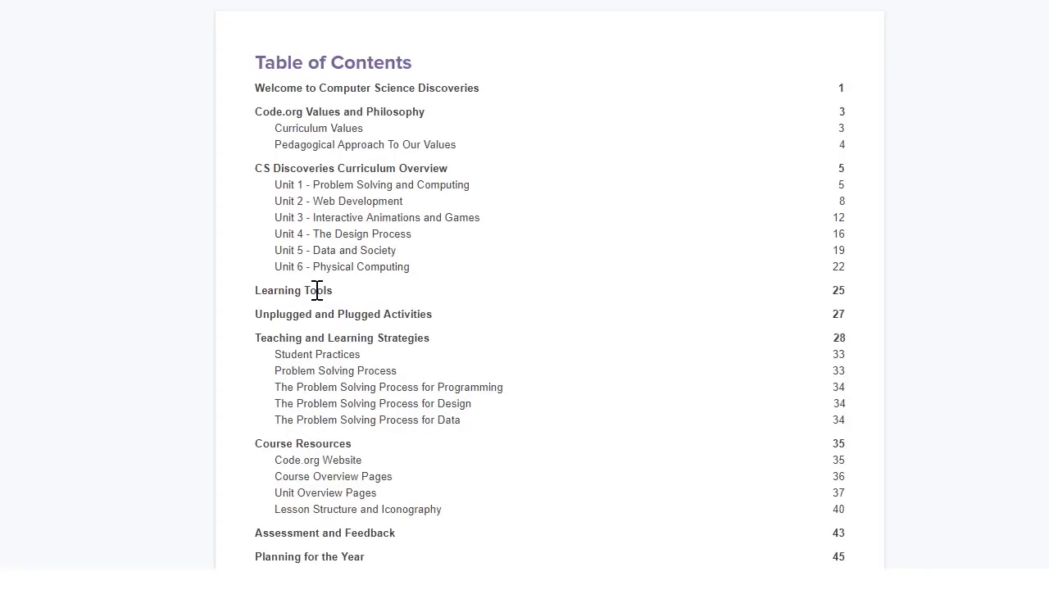
mouse_move(322, 390)
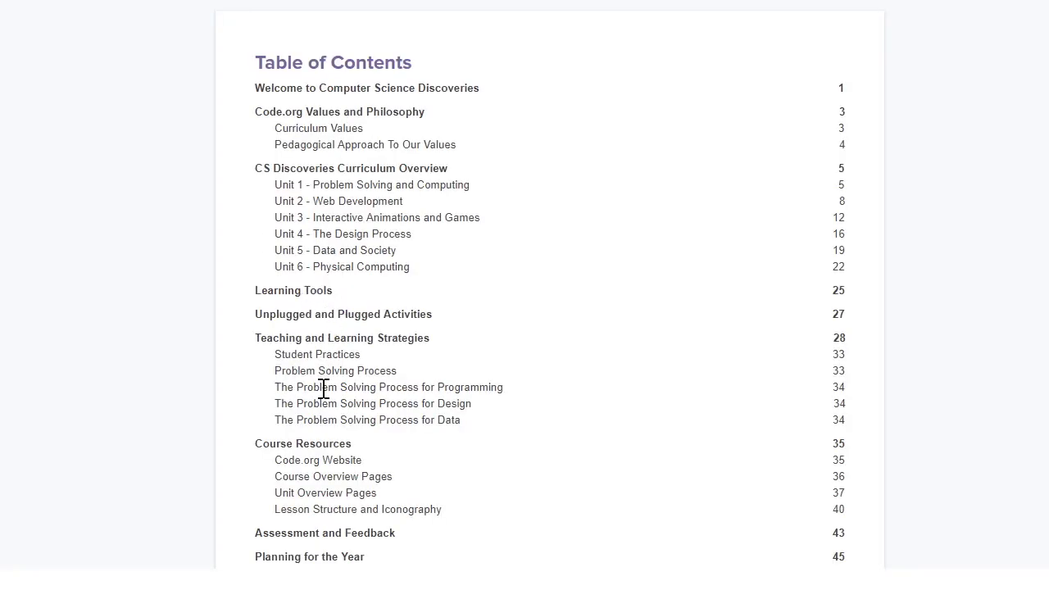
scroll("down", 3)
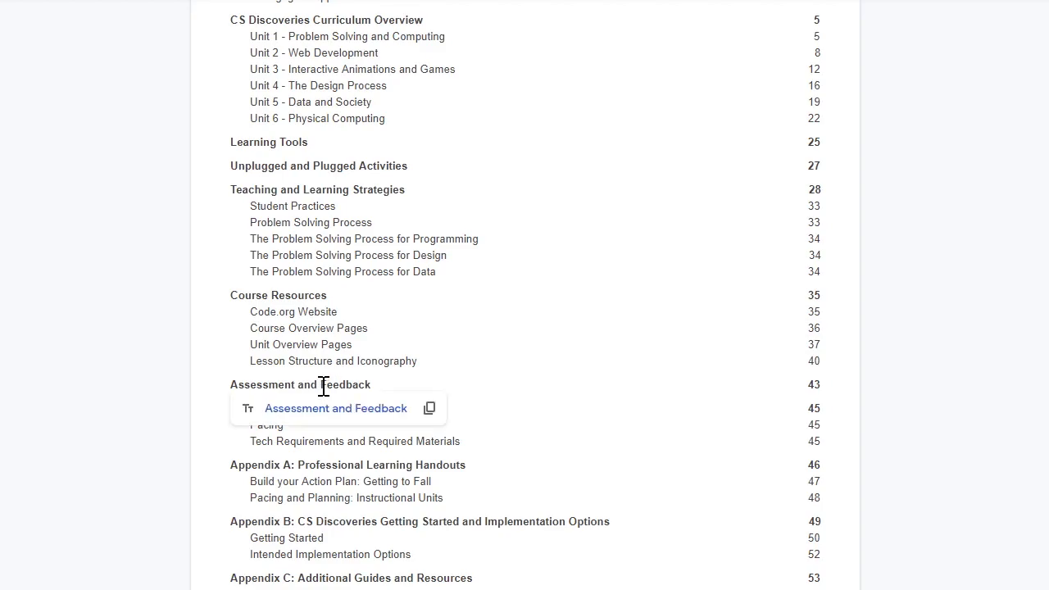
left_click(335, 408)
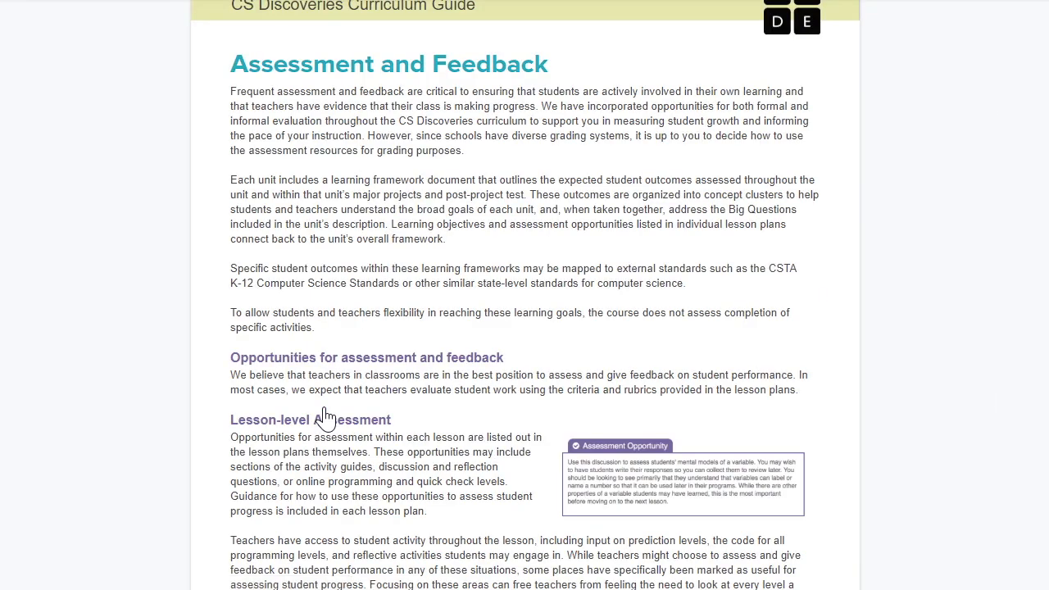
mouse_move(408, 394)
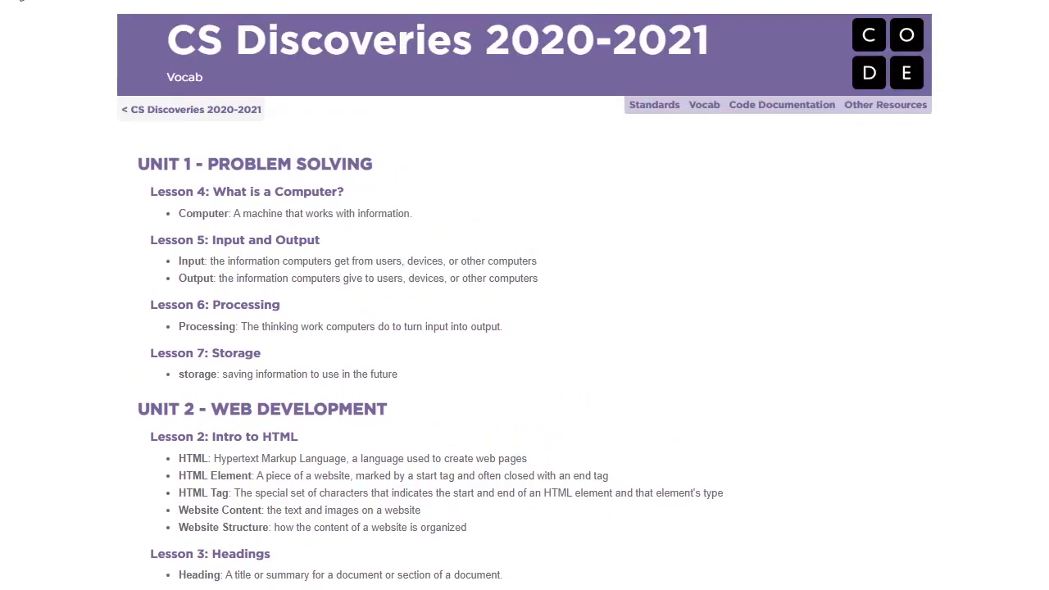
- Return to the CS Discoveries 2020-2021 home and go to Unit 2 - Web Development
left_click(190, 108)
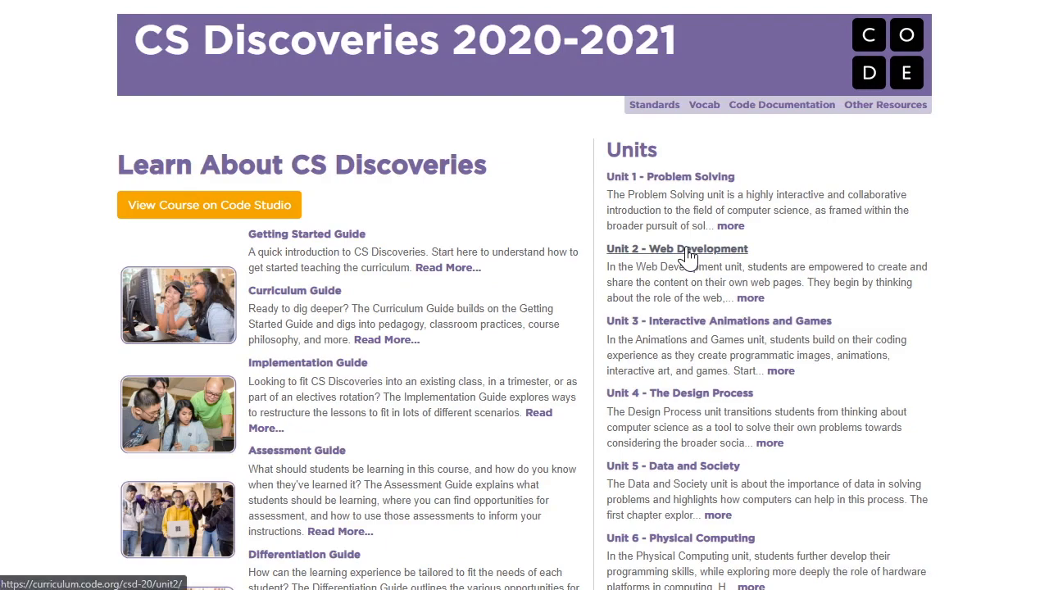
left_click(679, 249)
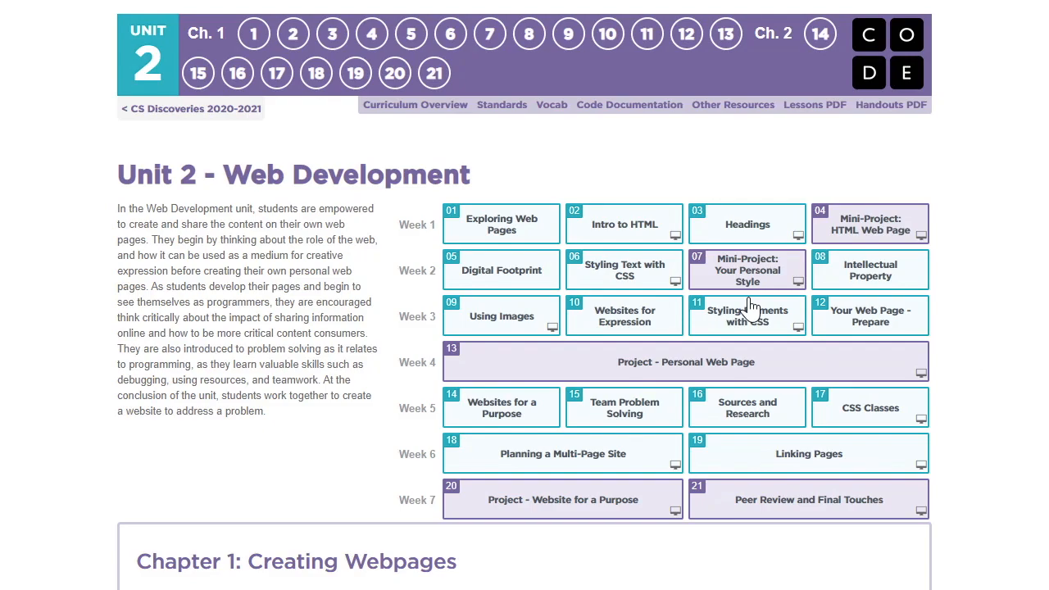
scroll("down", 3)
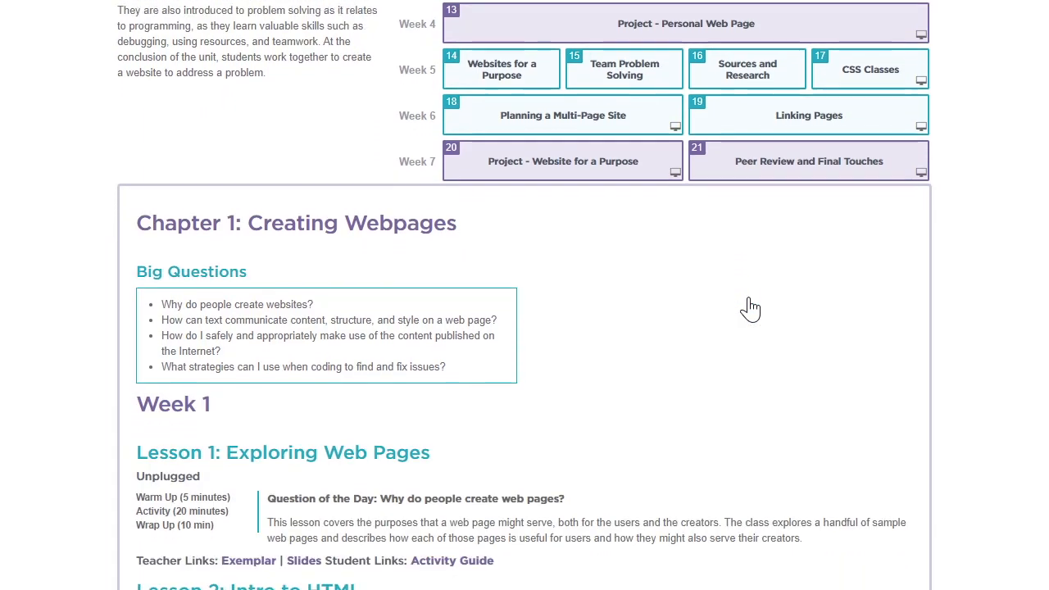
scroll("down", 3)
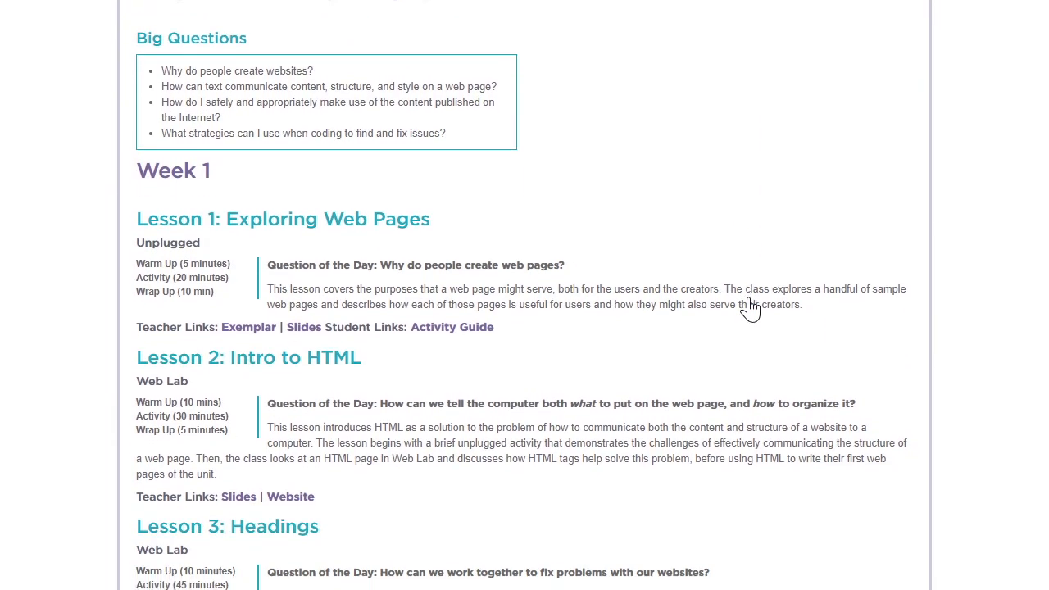
scroll("down", 3)
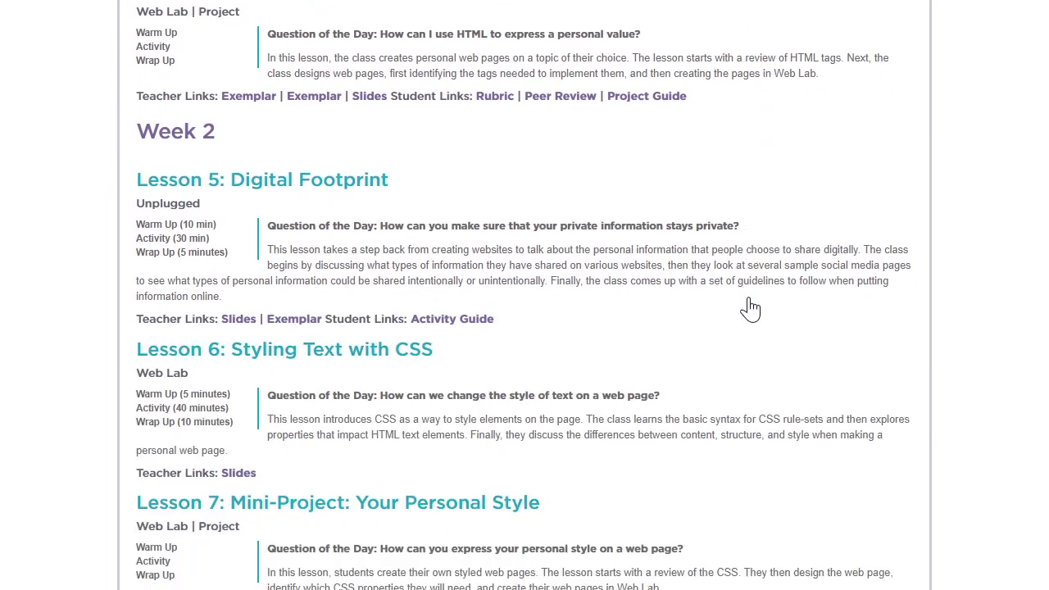
scroll("down", 3)
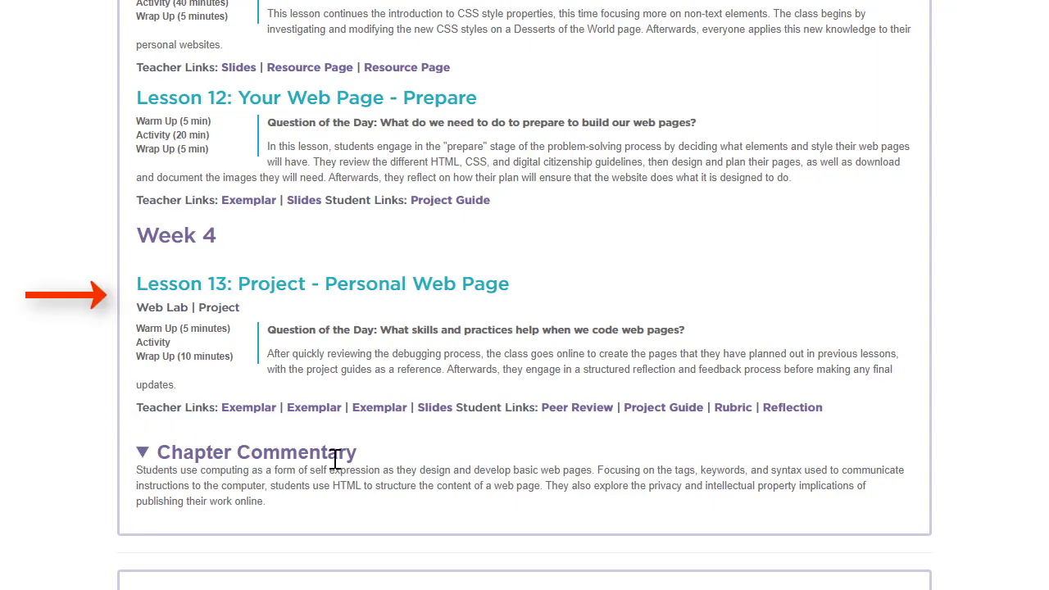
mouse_move(665, 456)
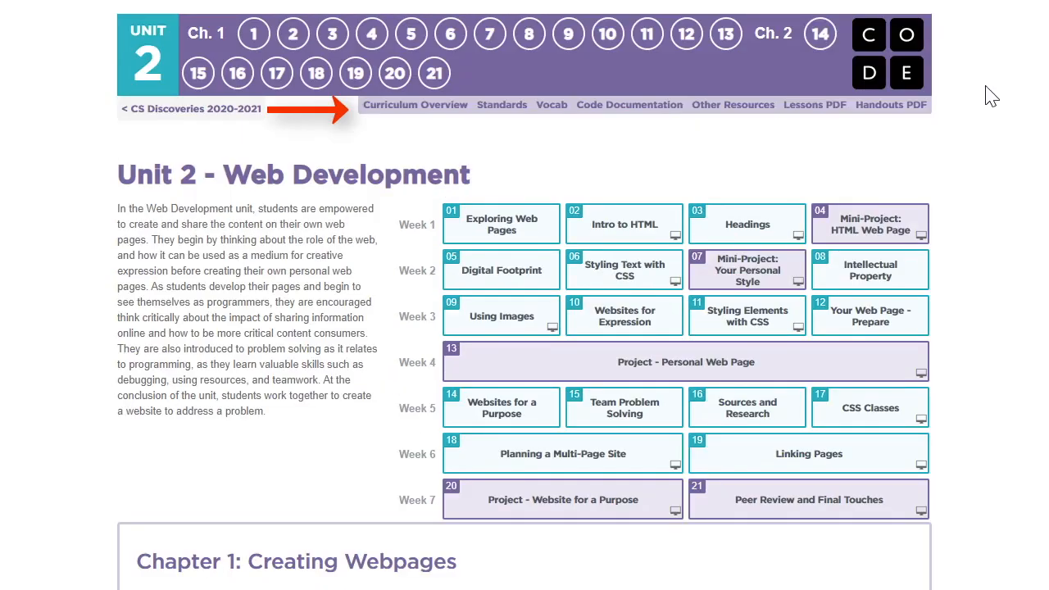
mouse_move(603, 144)
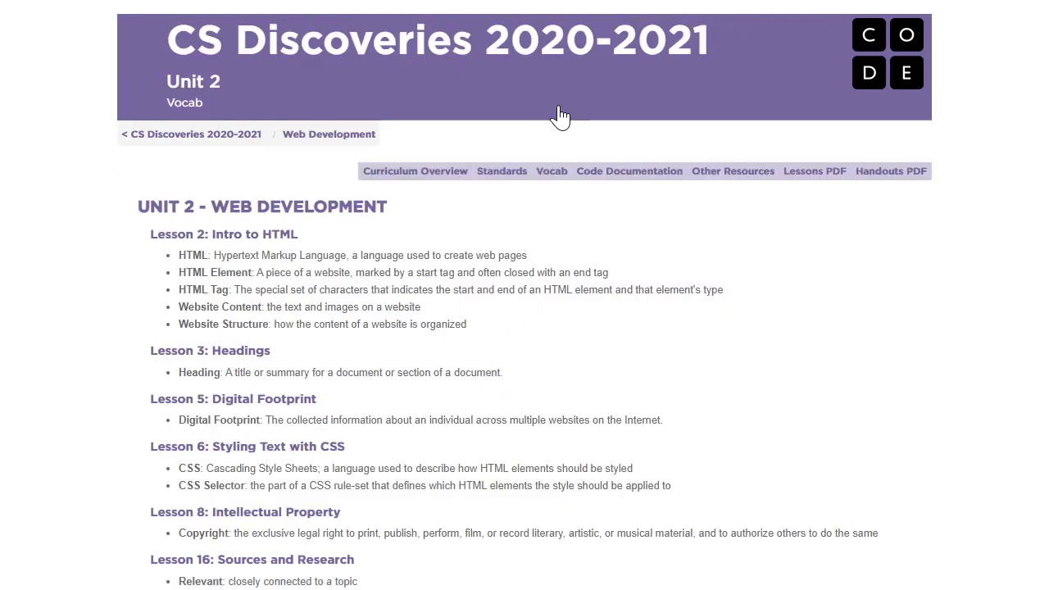
scroll("down", 3)
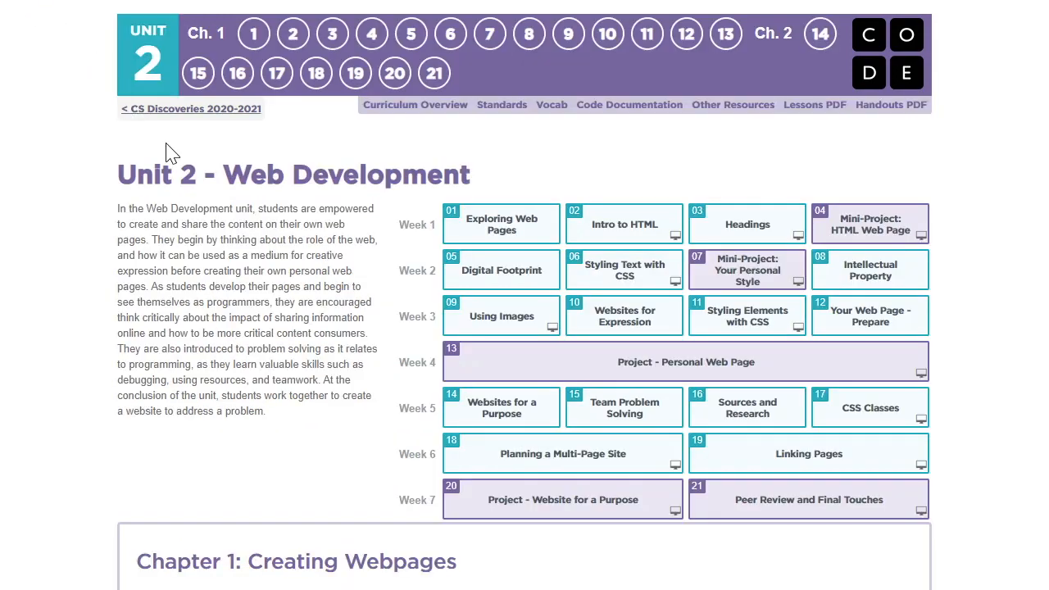
mouse_move(209, 192)
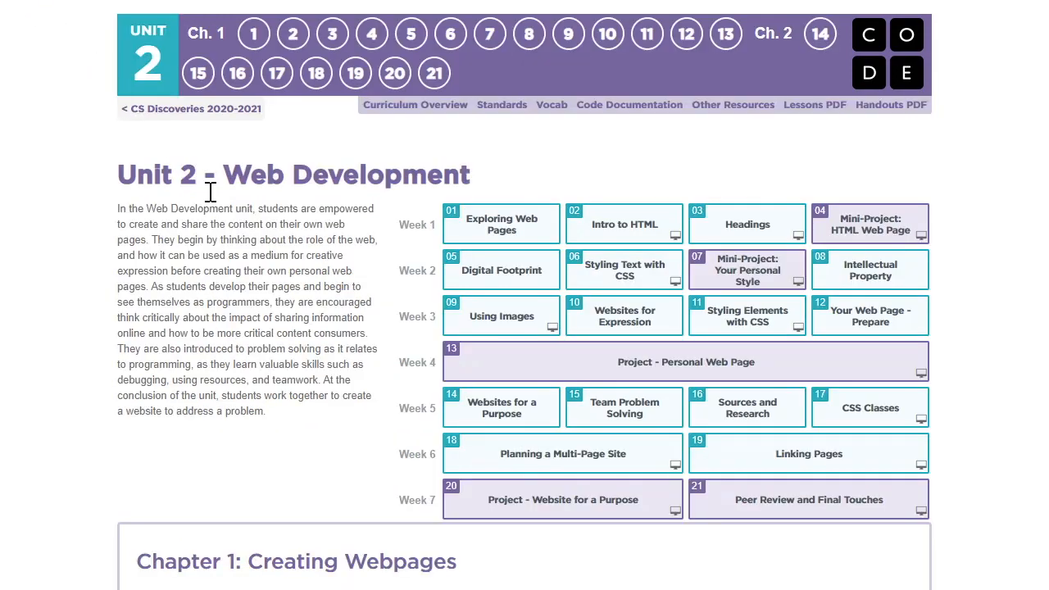
mouse_move(292, 33)
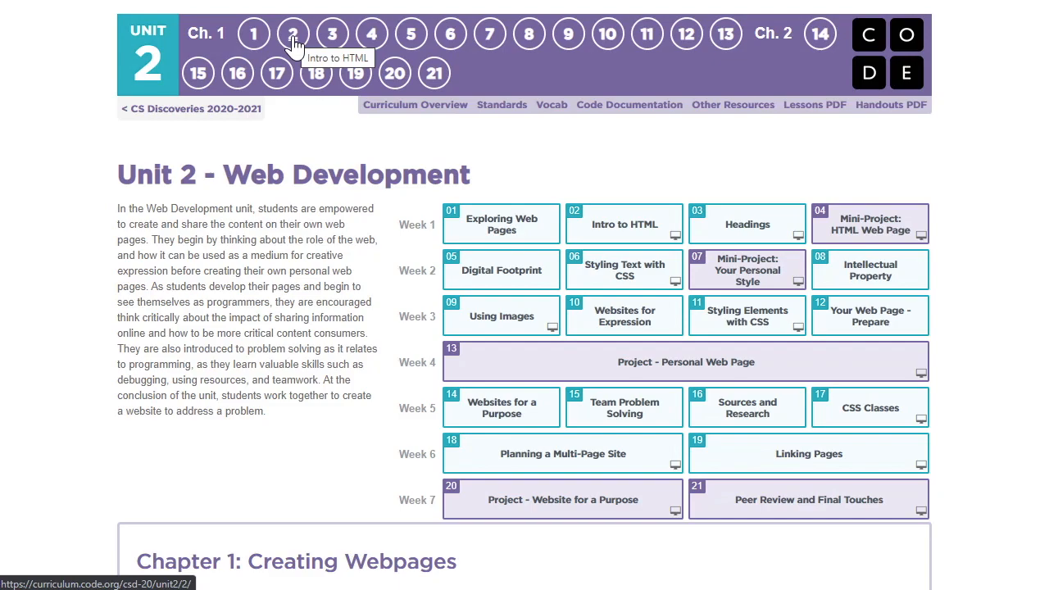
left_click(293, 33)
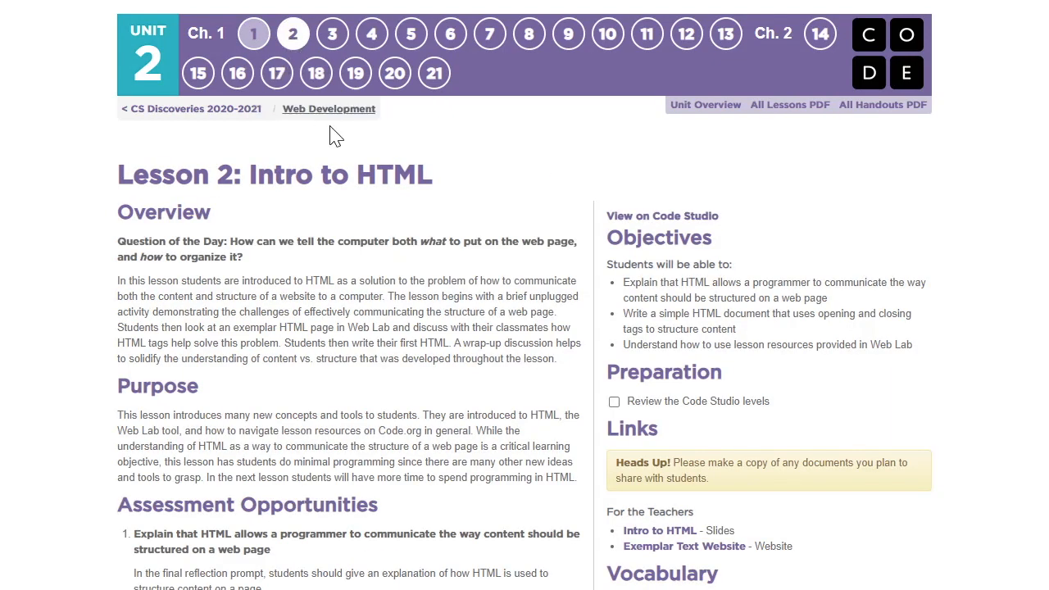
left_click(147, 52)
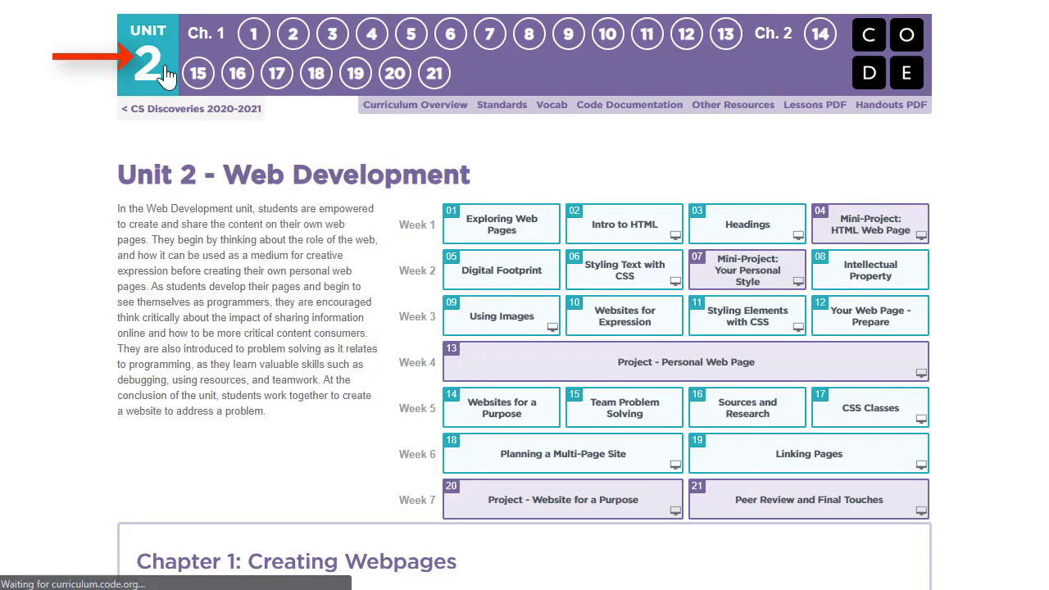
left_click(292, 33)
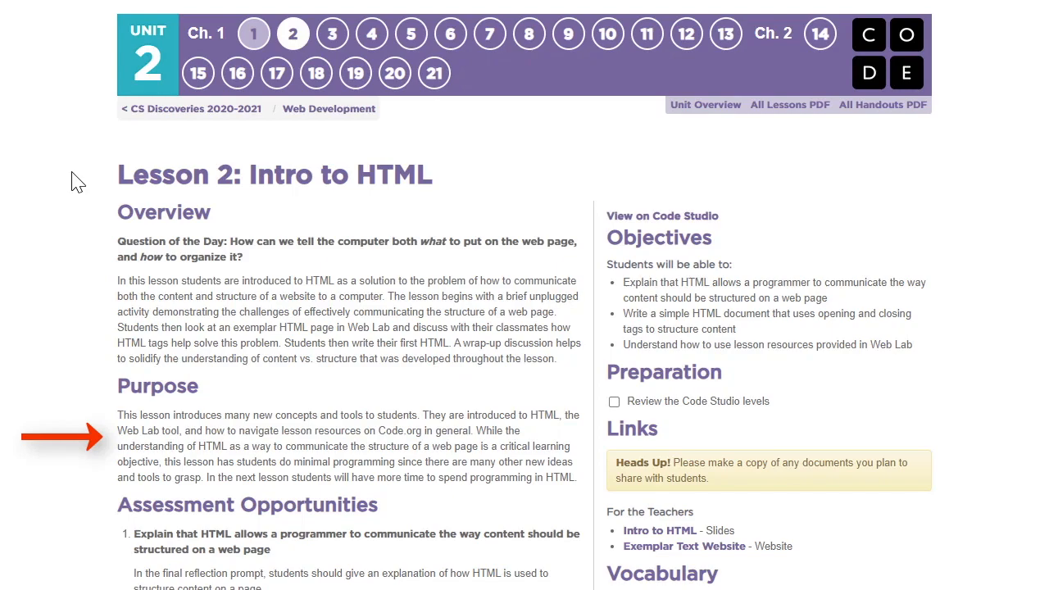
scroll("down", 3)
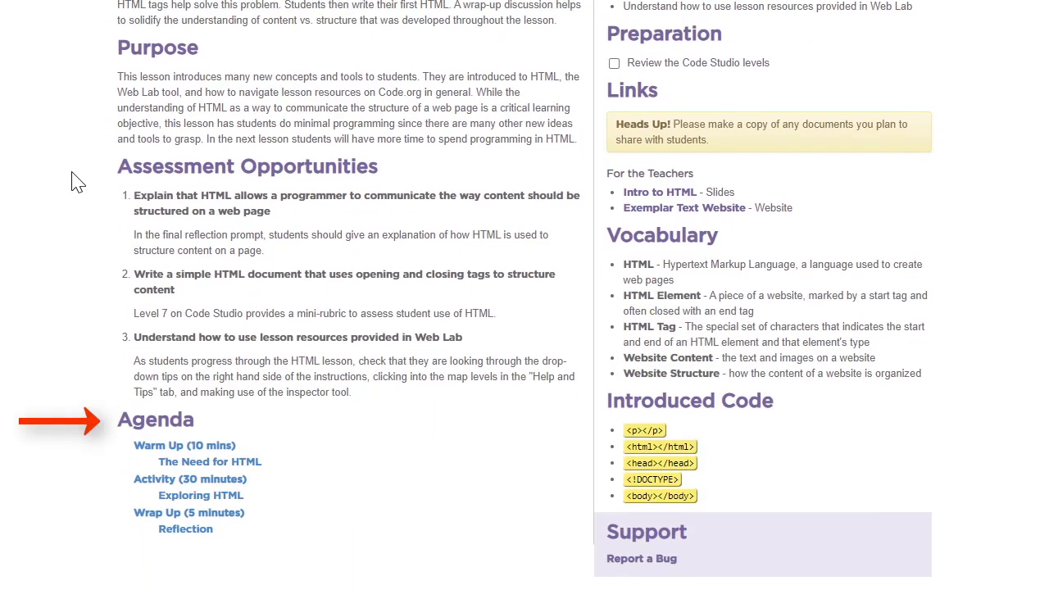
scroll("down", 3)
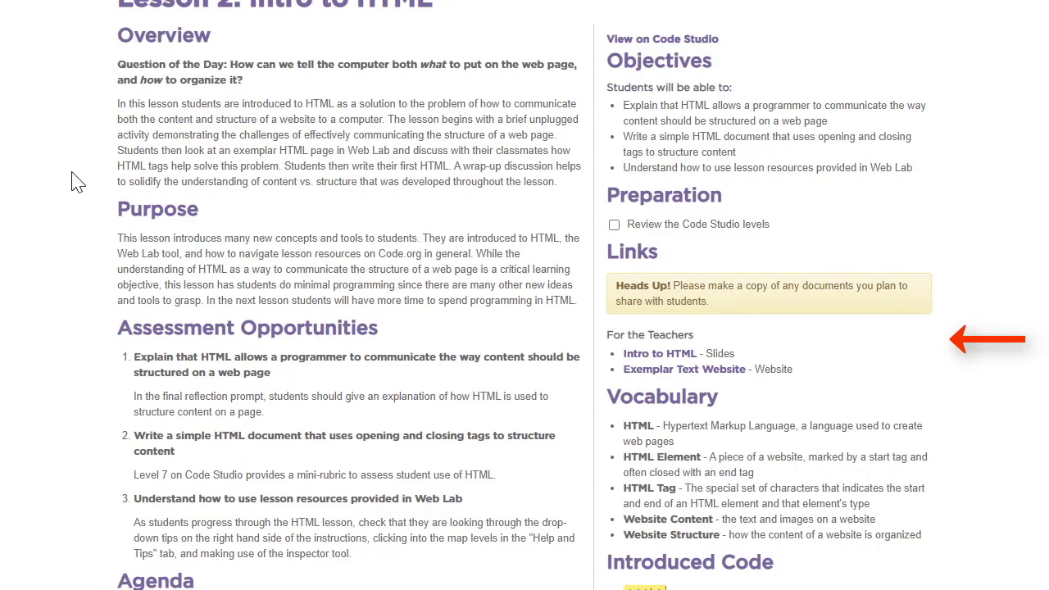
scroll("down", 3)
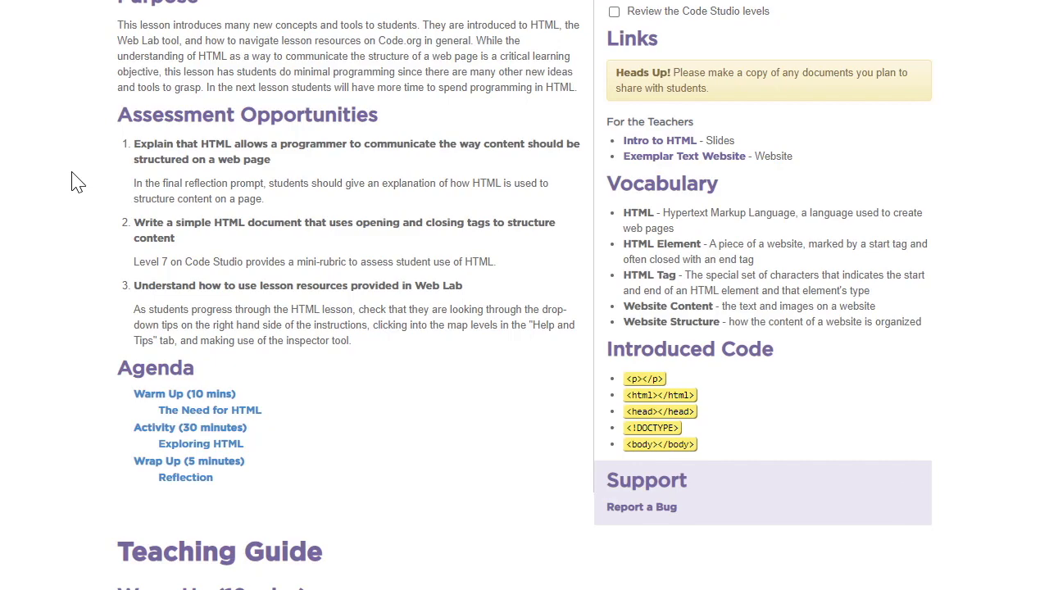
scroll("down", 3)
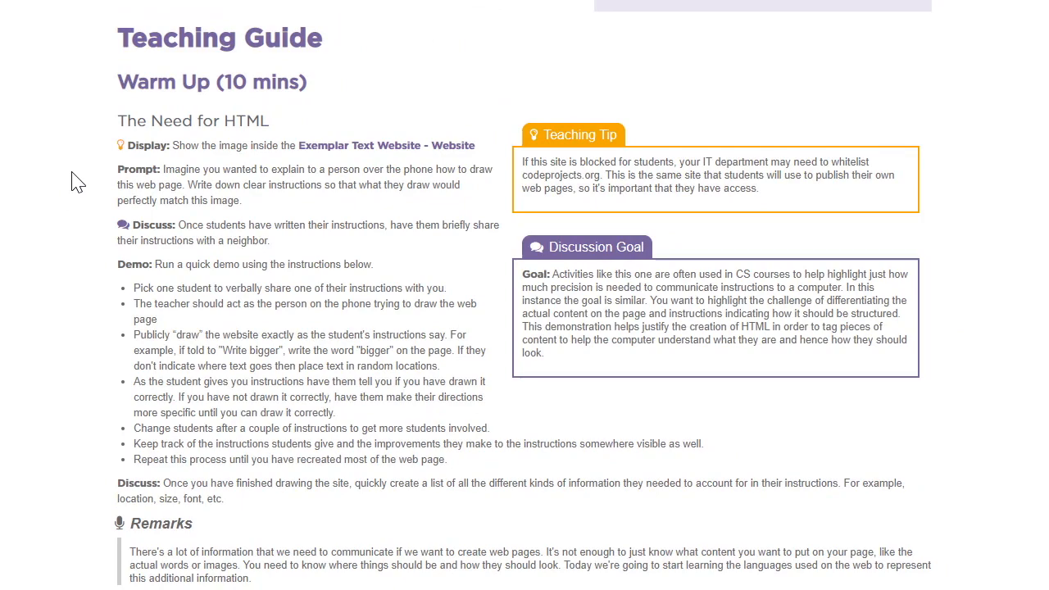
scroll("down", 3)
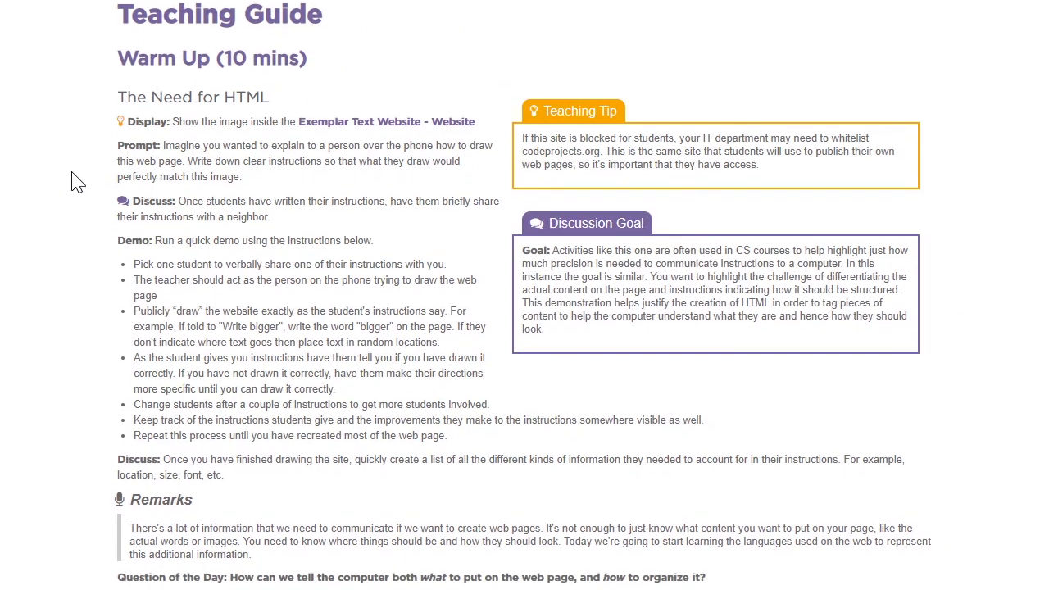
scroll("down", 3)
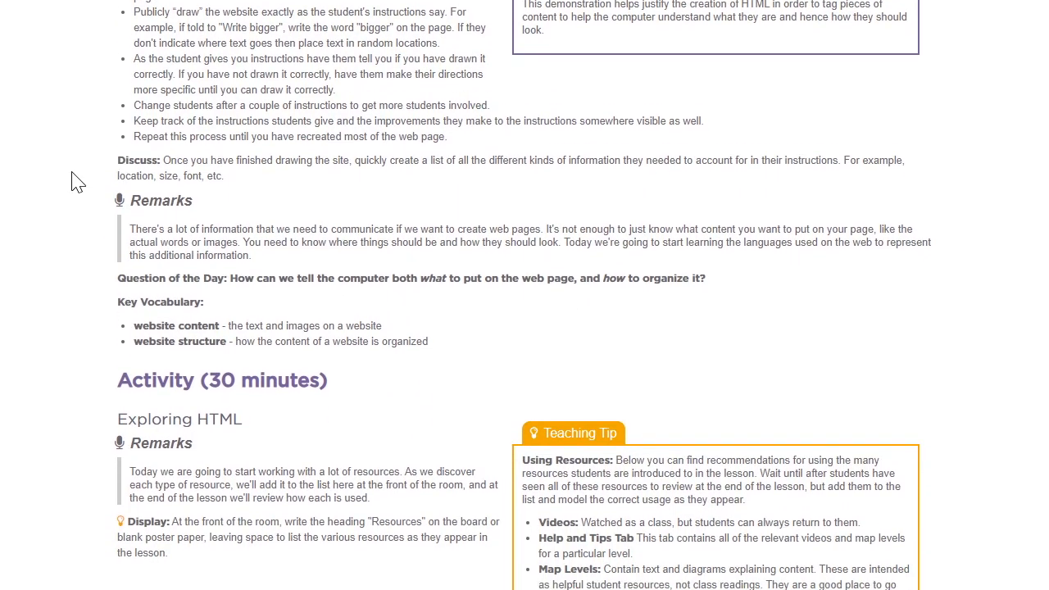
scroll("down", 3)
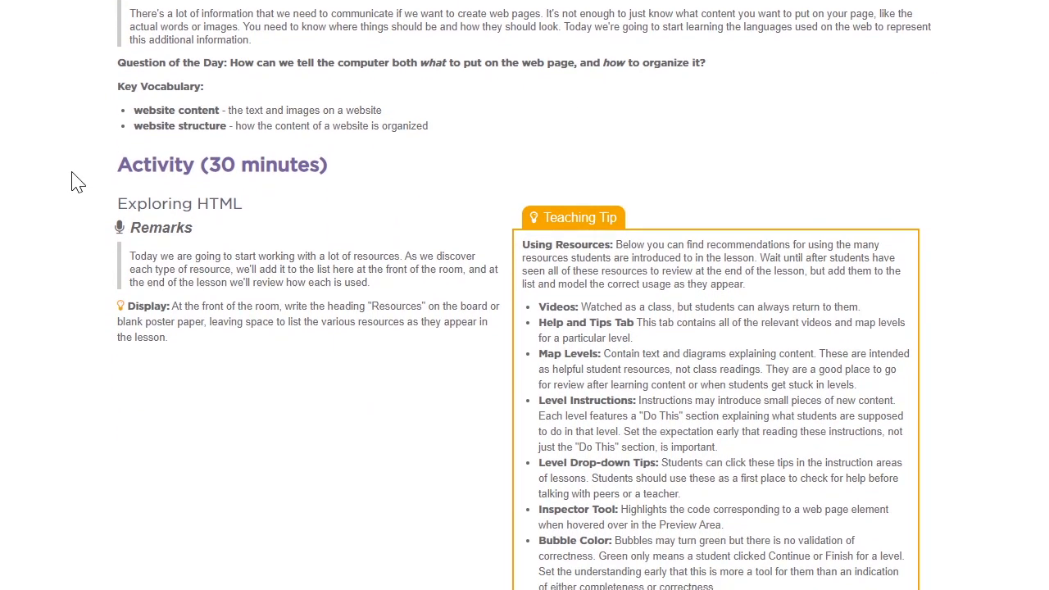
scroll("down", 3)
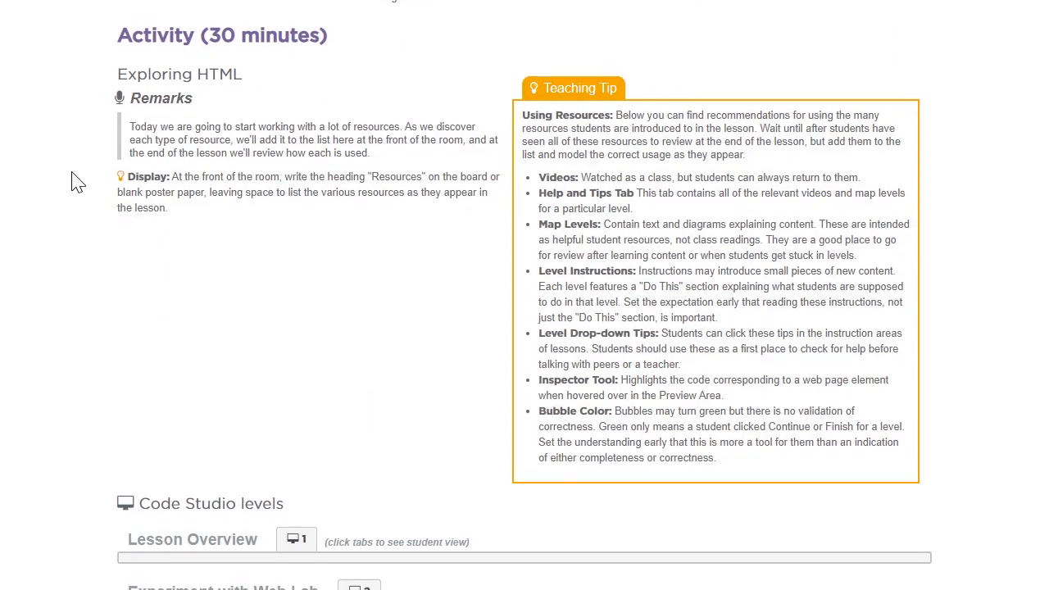
scroll("down", 3)
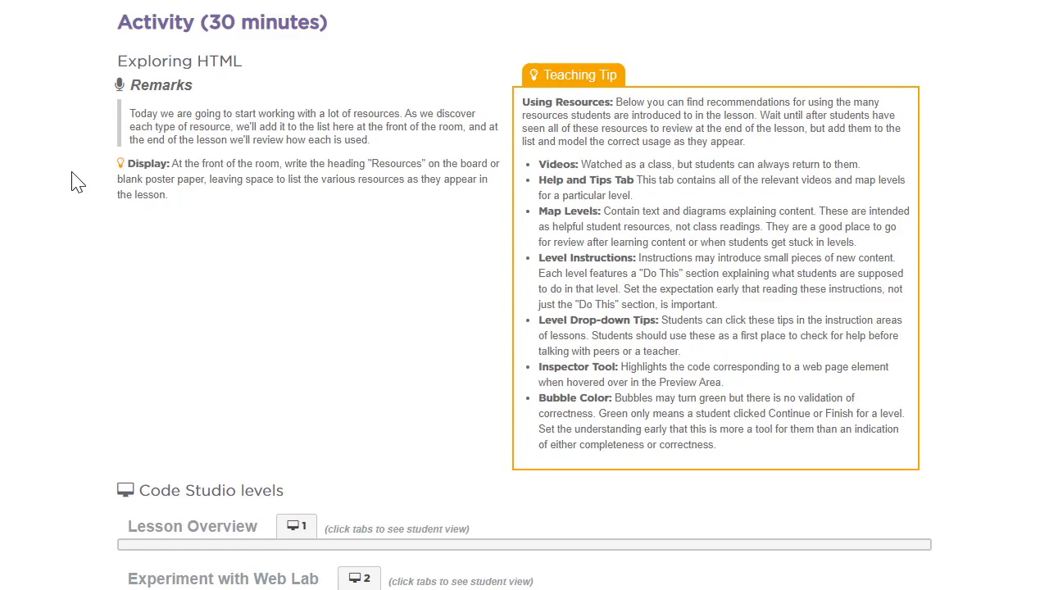
- Expand the Lesson Overview level's student view with its instructions, overview and vocabulary
scroll("down", 3)
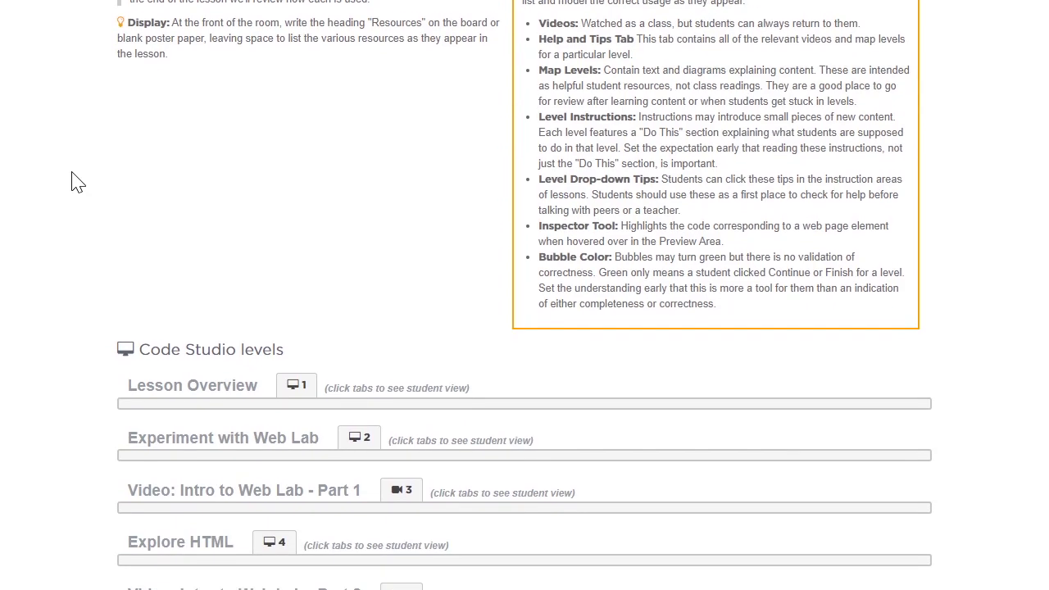
scroll("down", 3)
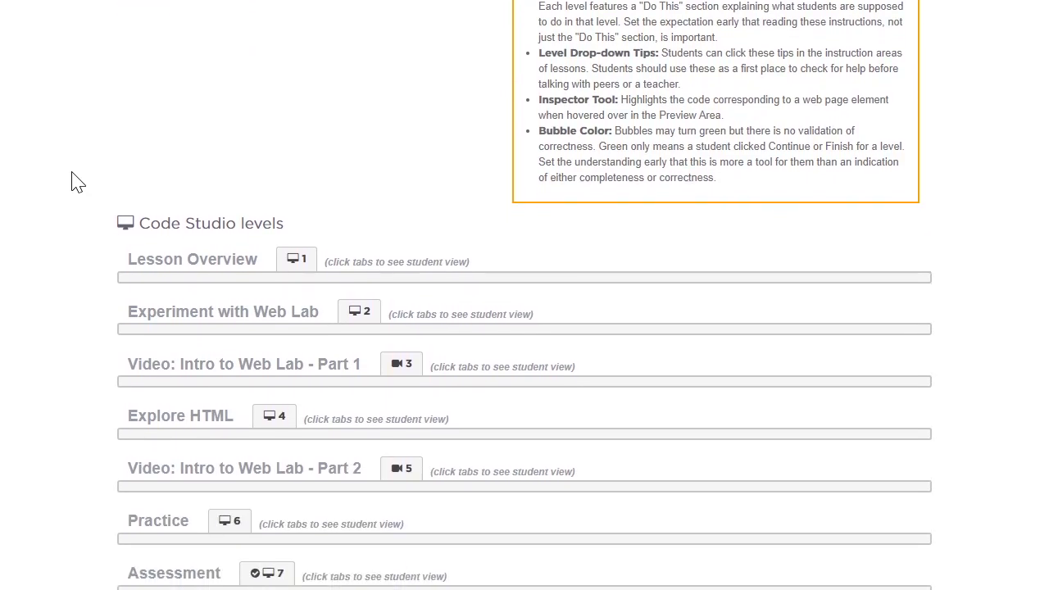
scroll("down", 3)
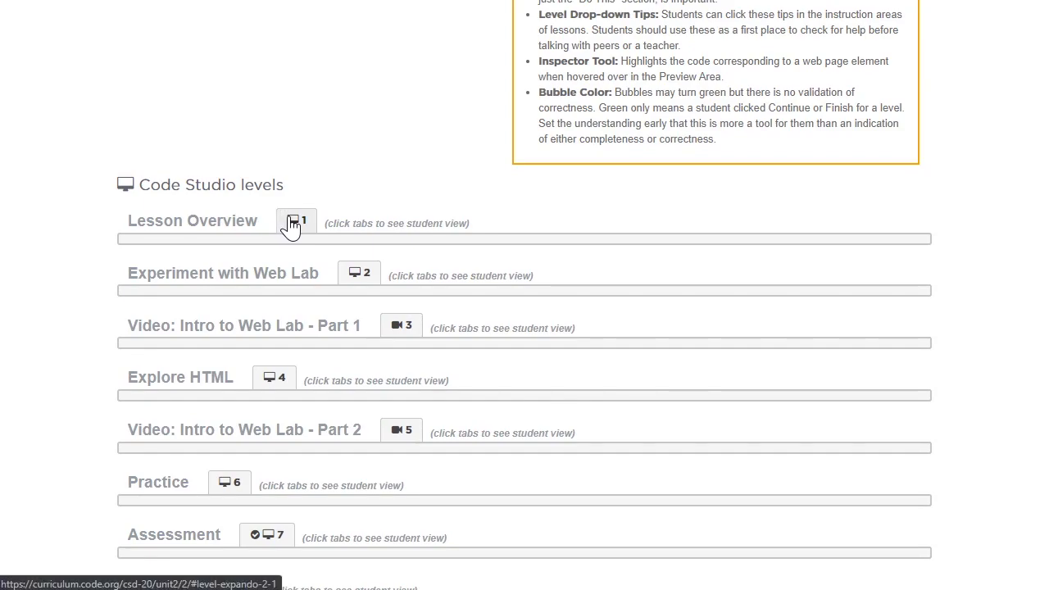
scroll("down", 3)
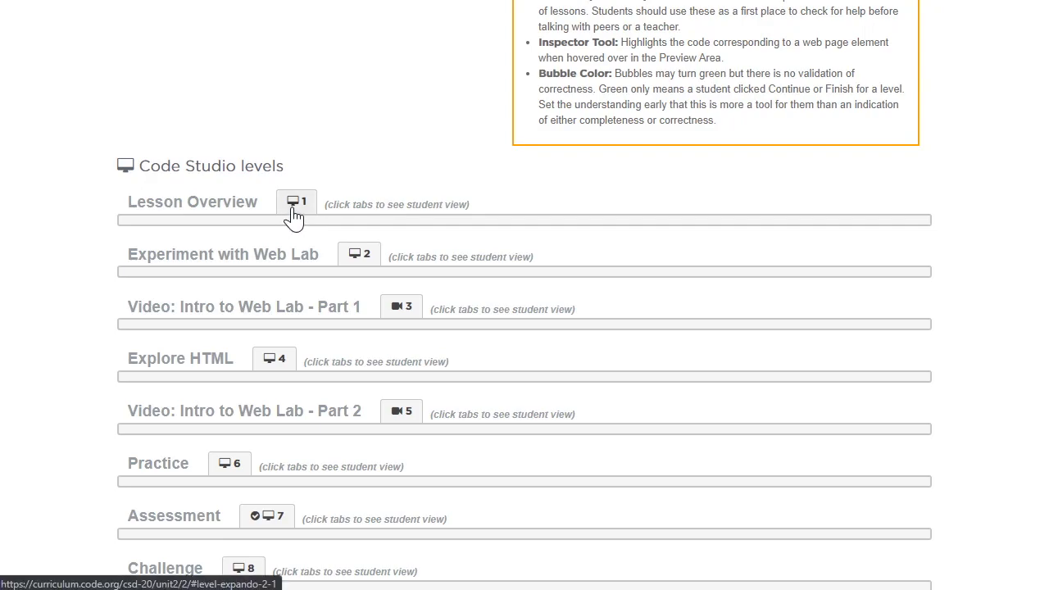
left_click(294, 202)
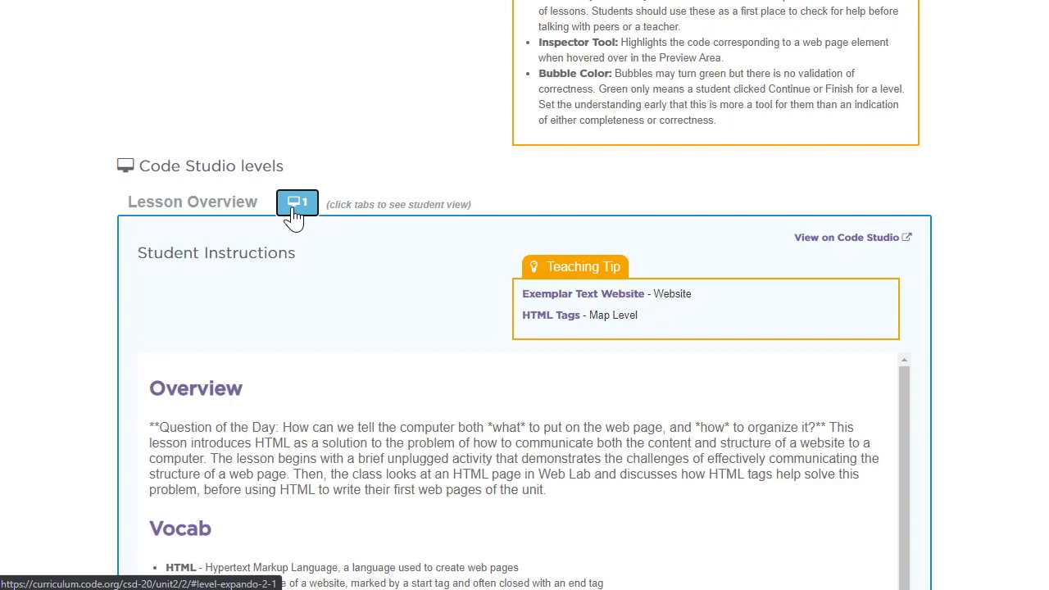
- Collapse the Lesson Overview level and select the Experiment with Web Lab level tab
left_click(297, 202)
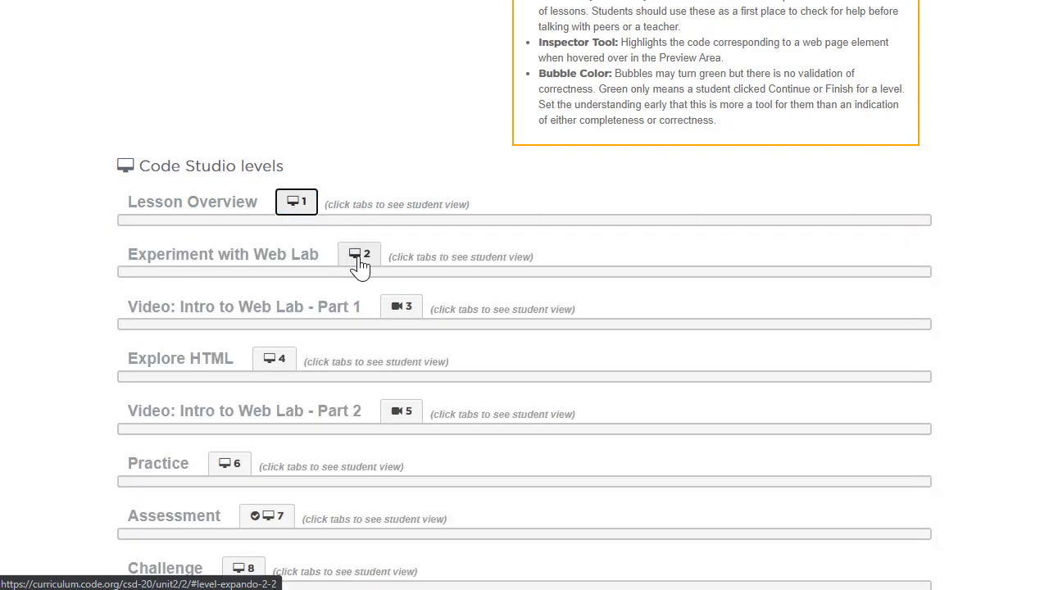
left_click(358, 255)
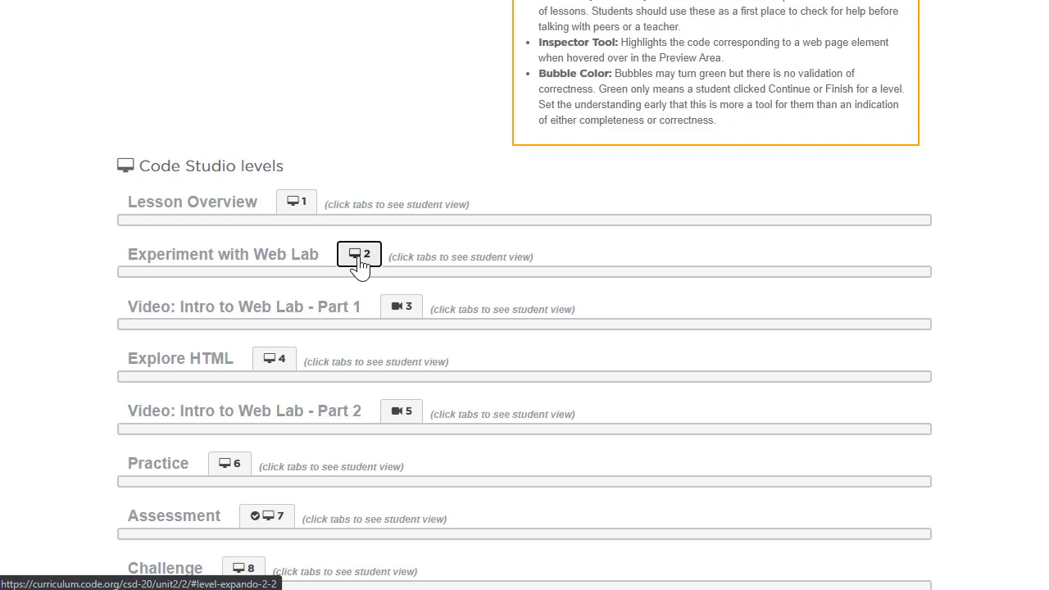
mouse_move(390, 288)
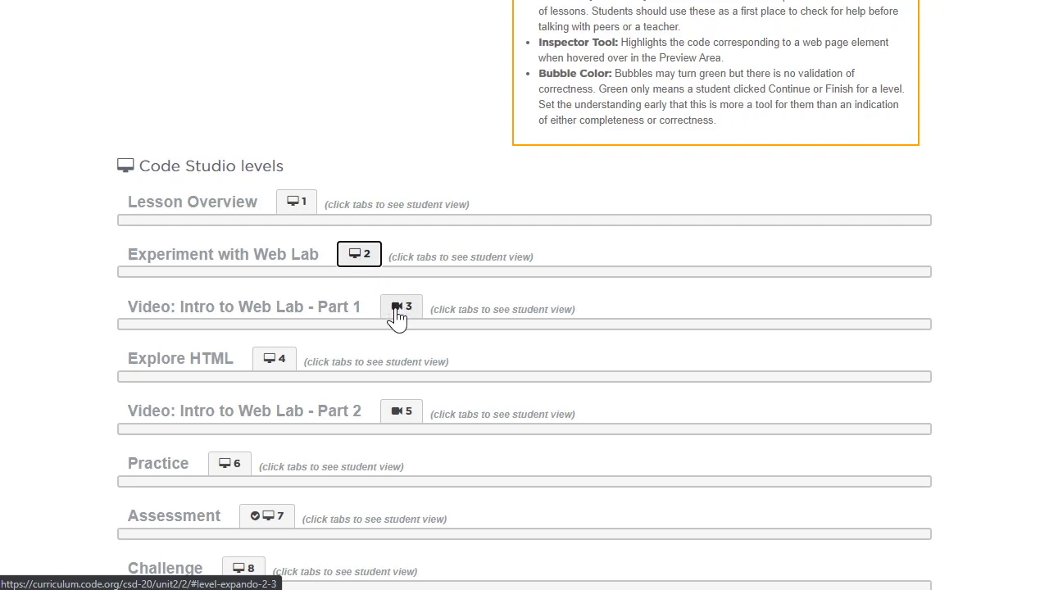
left_click(401, 306)
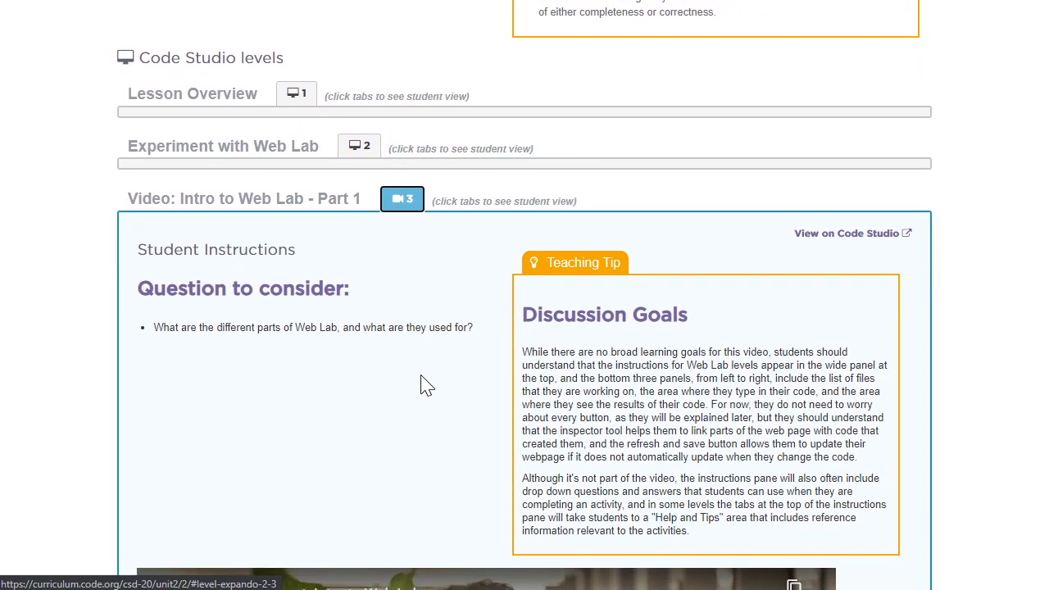
scroll("down", 3)
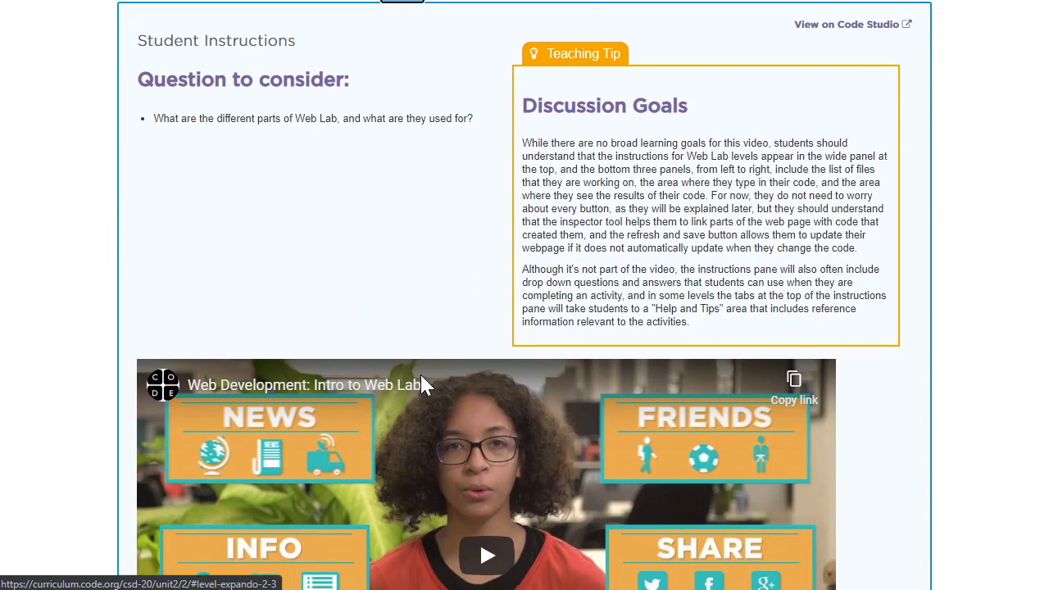
scroll("down", 3)
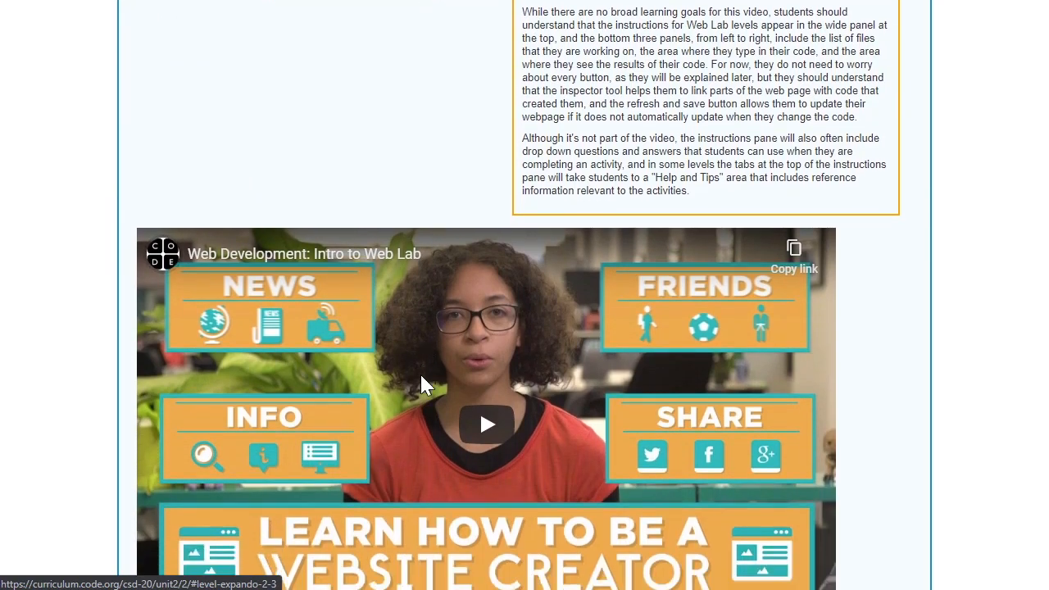
scroll("down", 3)
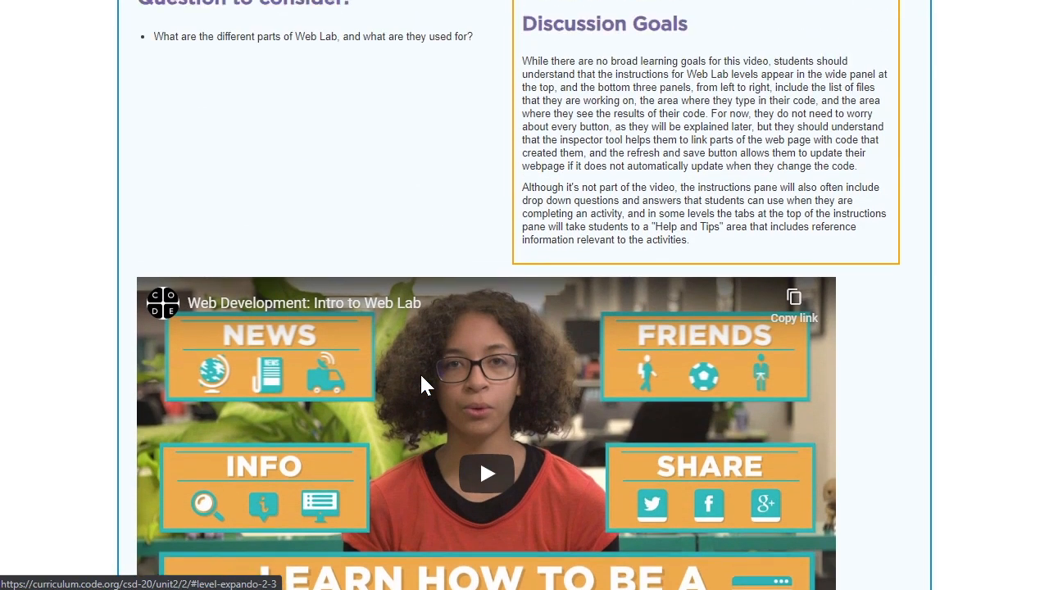
scroll("down", 3)
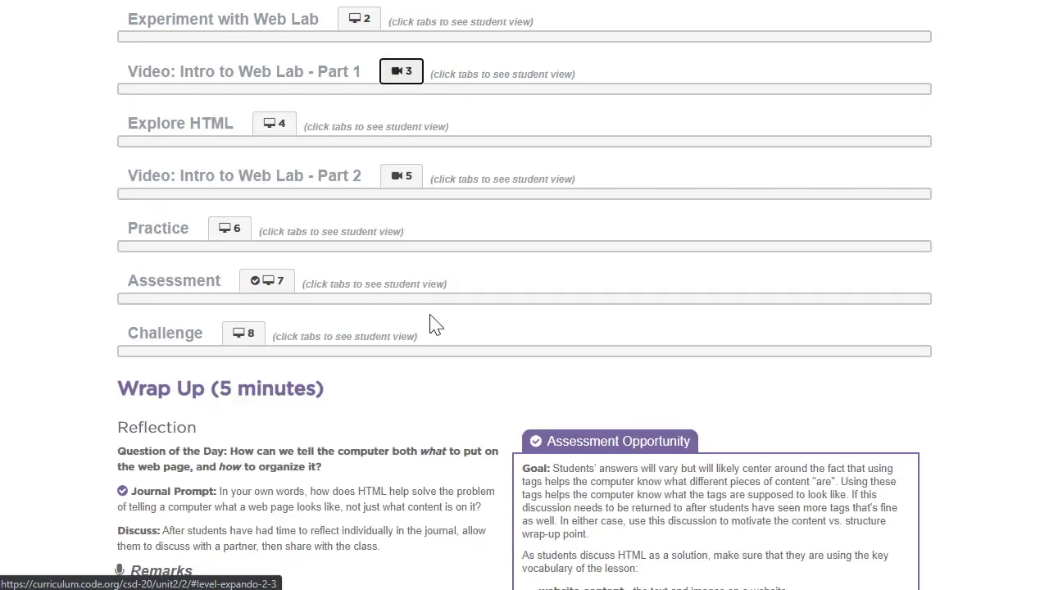
mouse_move(328, 288)
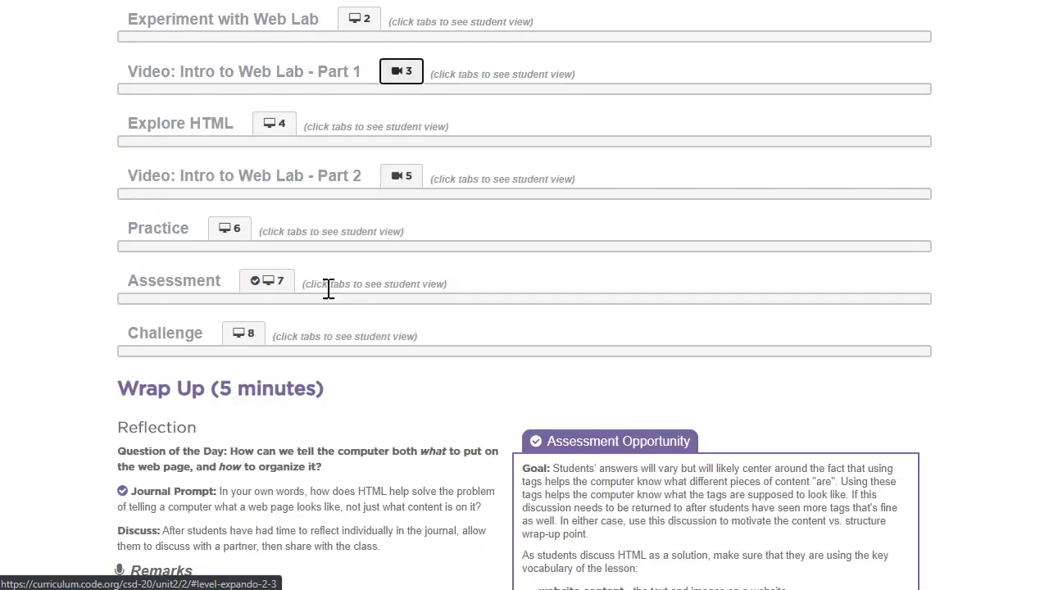
mouse_move(281, 269)
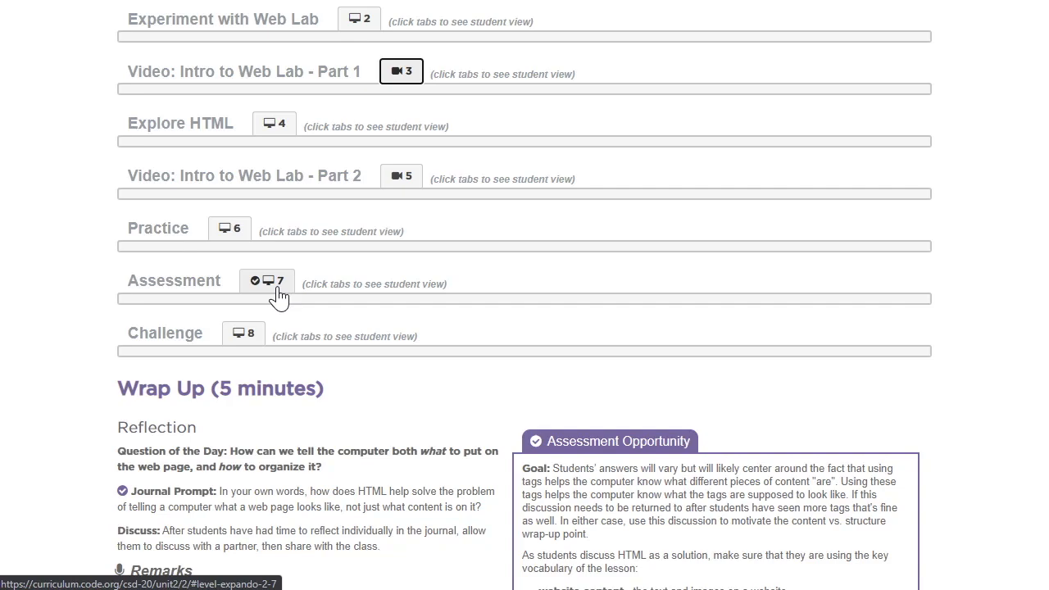
left_click(268, 282)
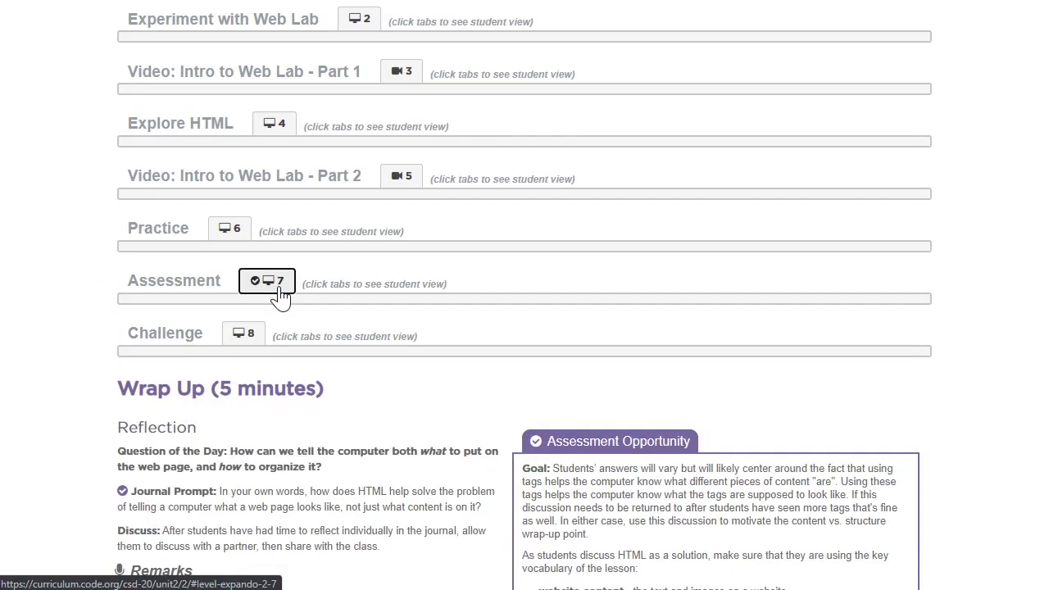
scroll("down", 3)
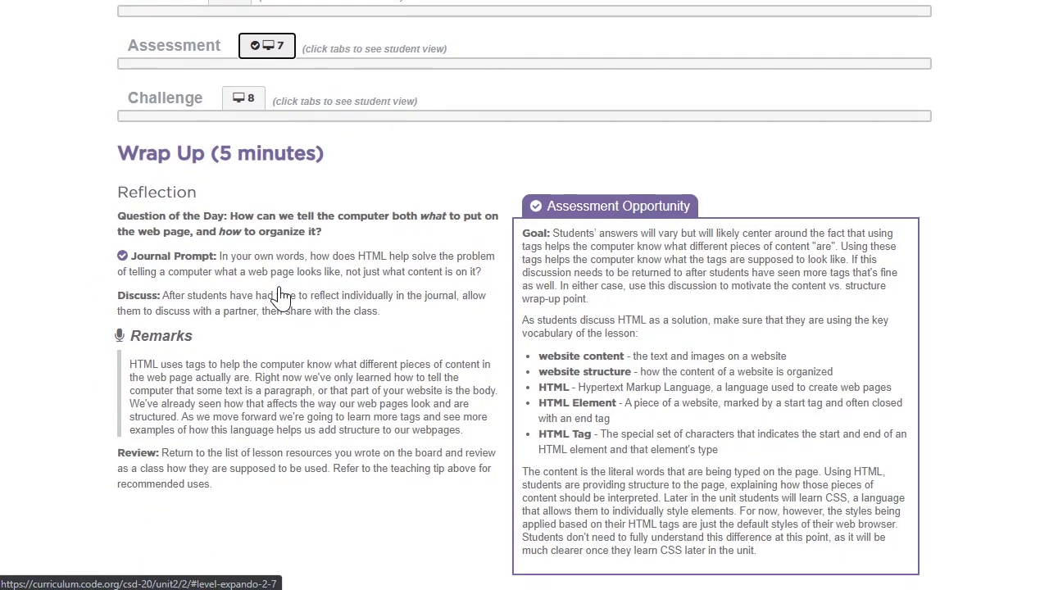
- Scroll past Wrap Up to the CSTA K-12 Standards Alignment list at the page bottom
scroll("down", 3)
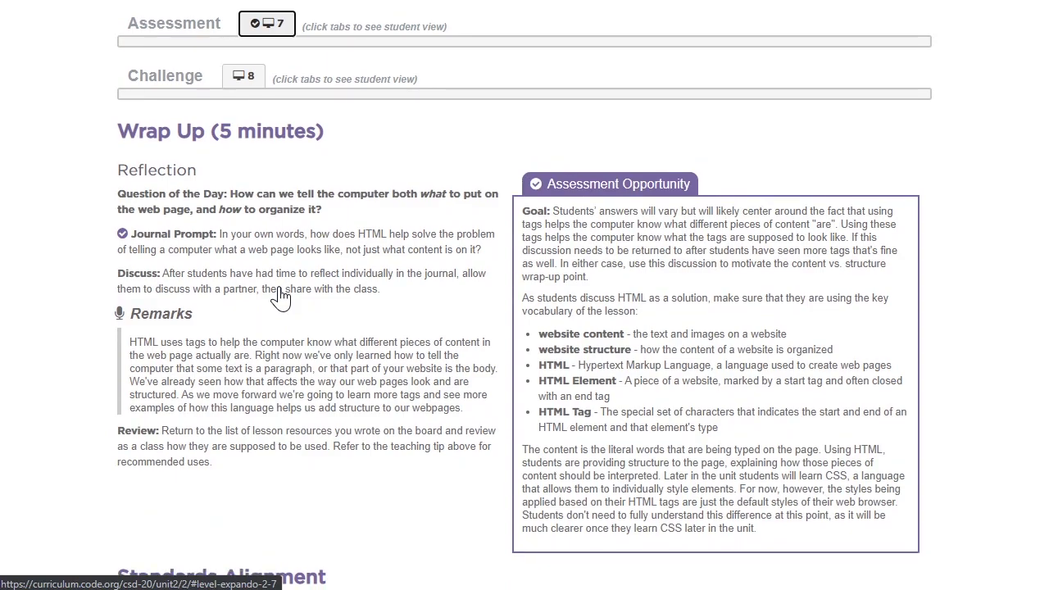
scroll("down", 3)
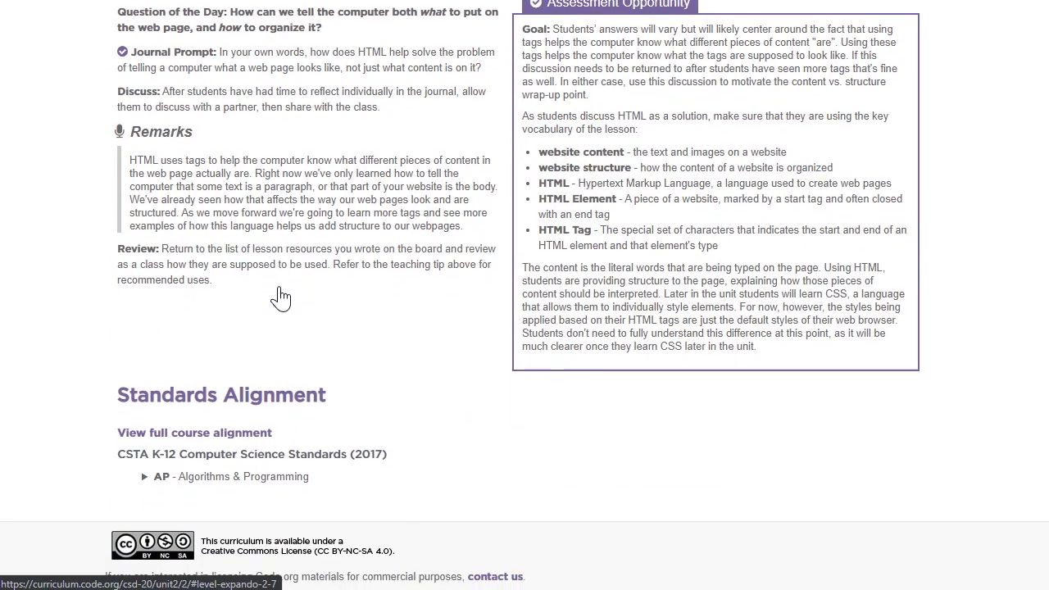
mouse_move(706, 538)
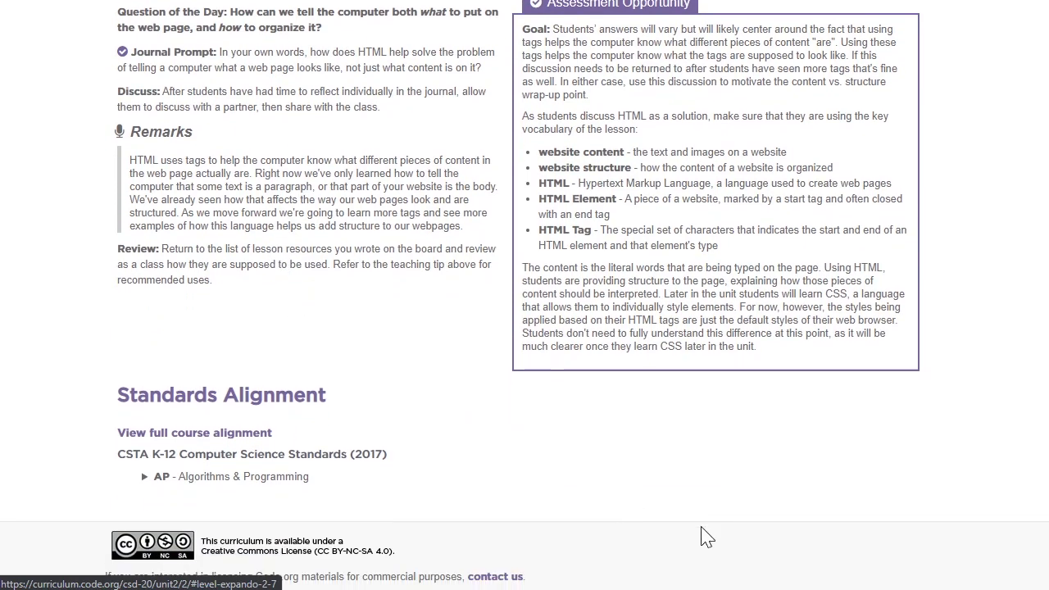
mouse_move(856, 537)
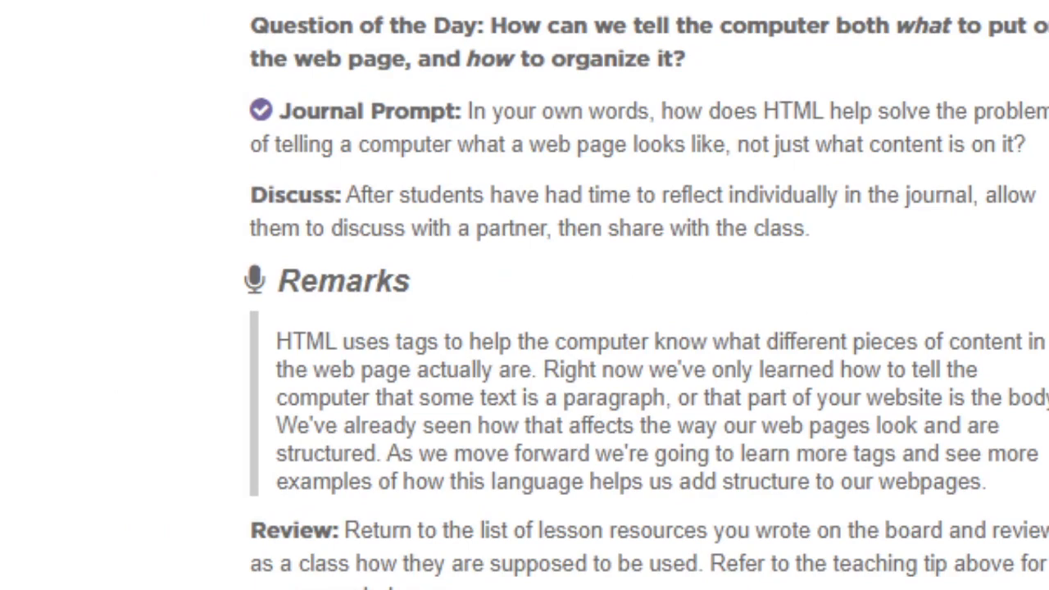
scroll("down", 3)
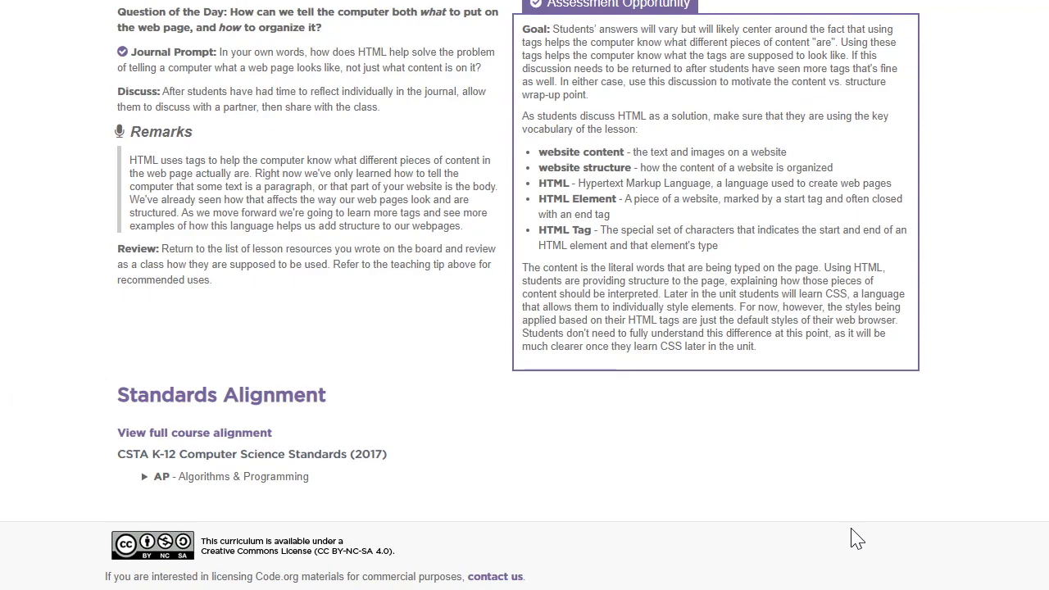
mouse_move(861, 513)
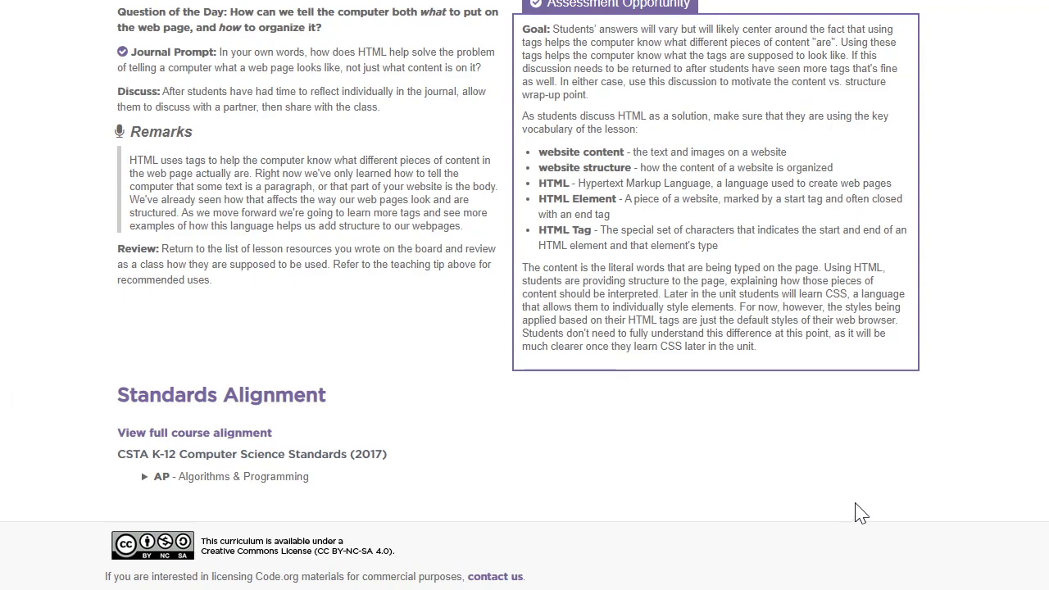